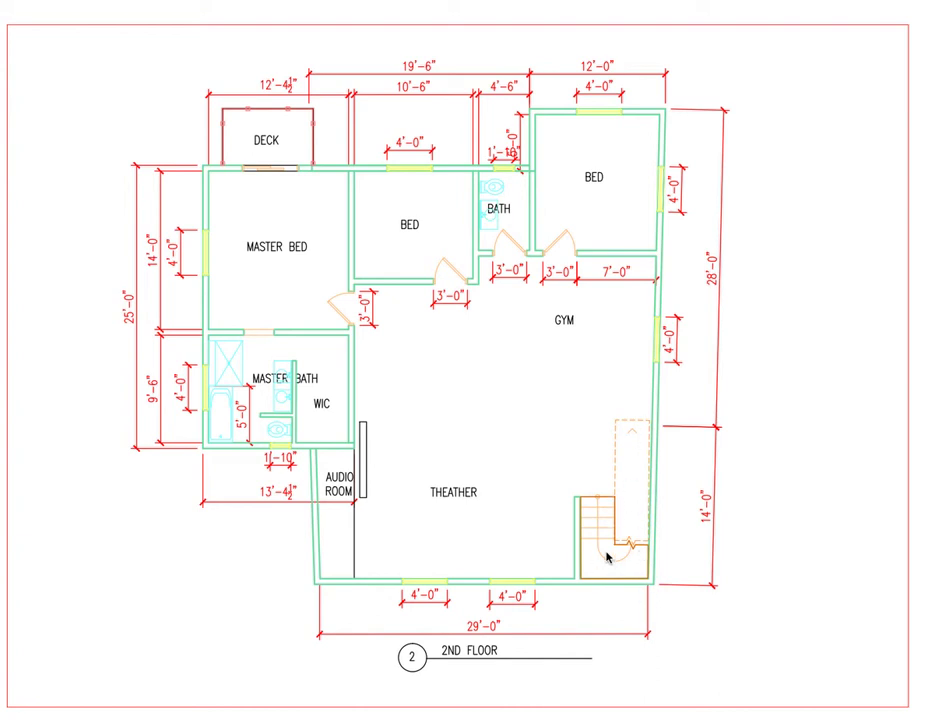
mouse_move(586, 550)
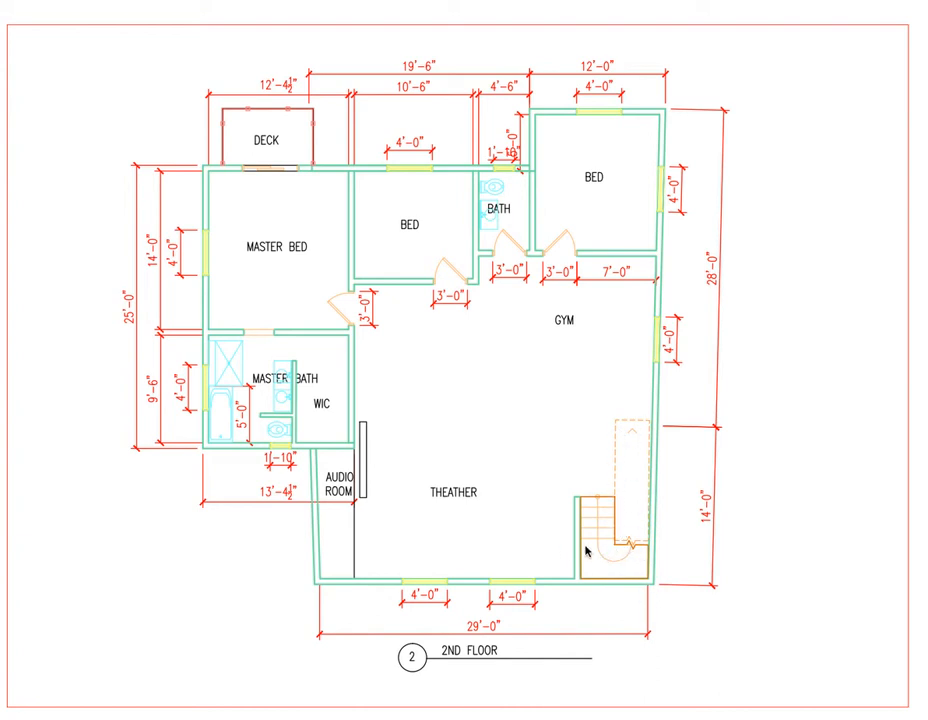
mouse_move(570, 544)
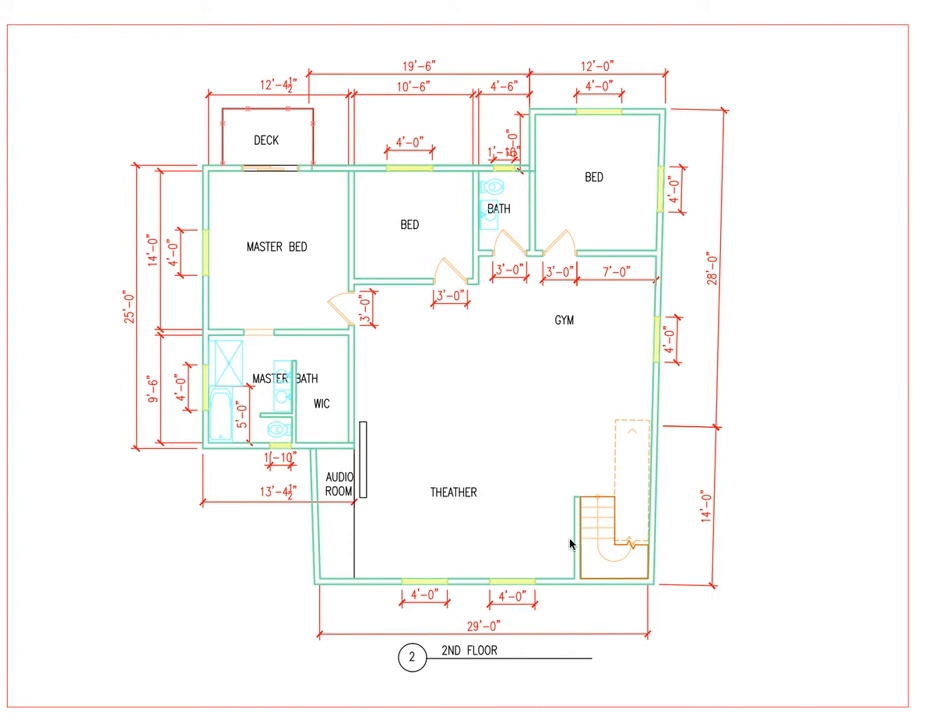
mouse_move(320, 588)
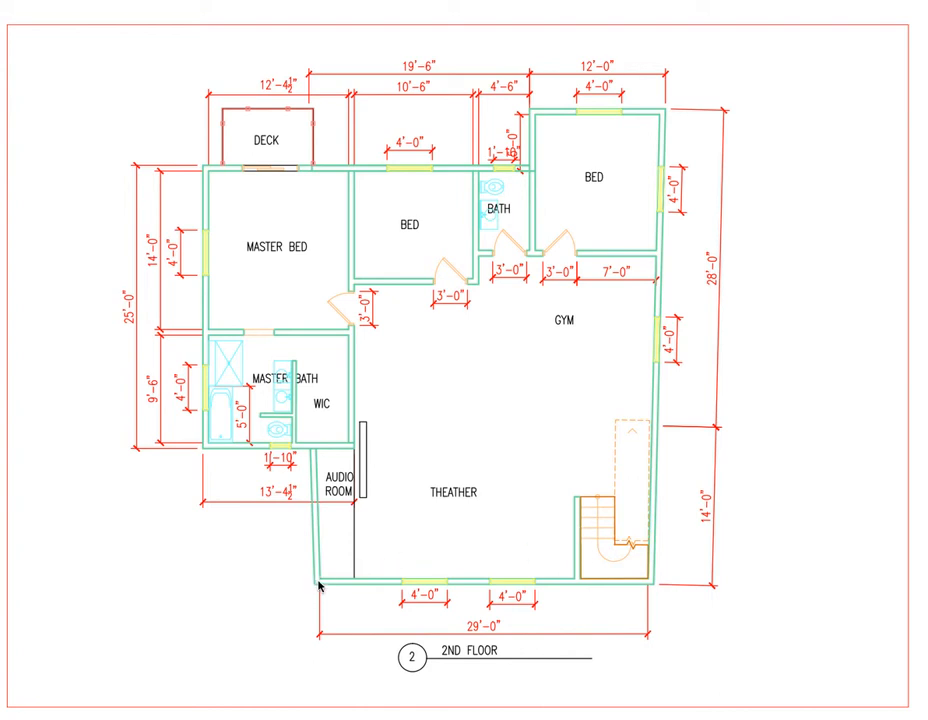
mouse_move(322, 560)
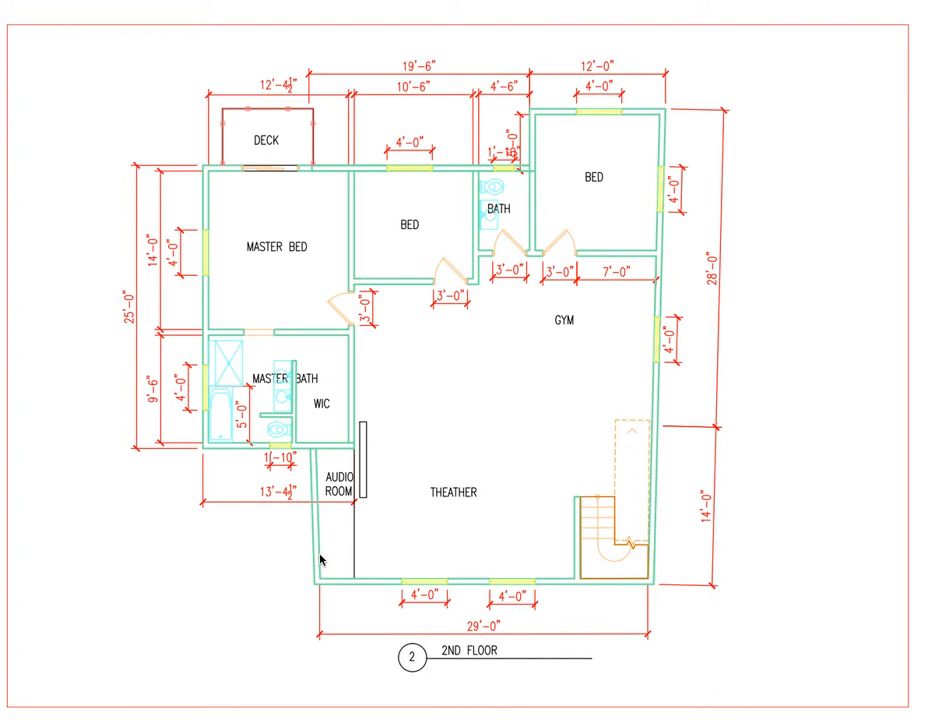
mouse_move(200, 560)
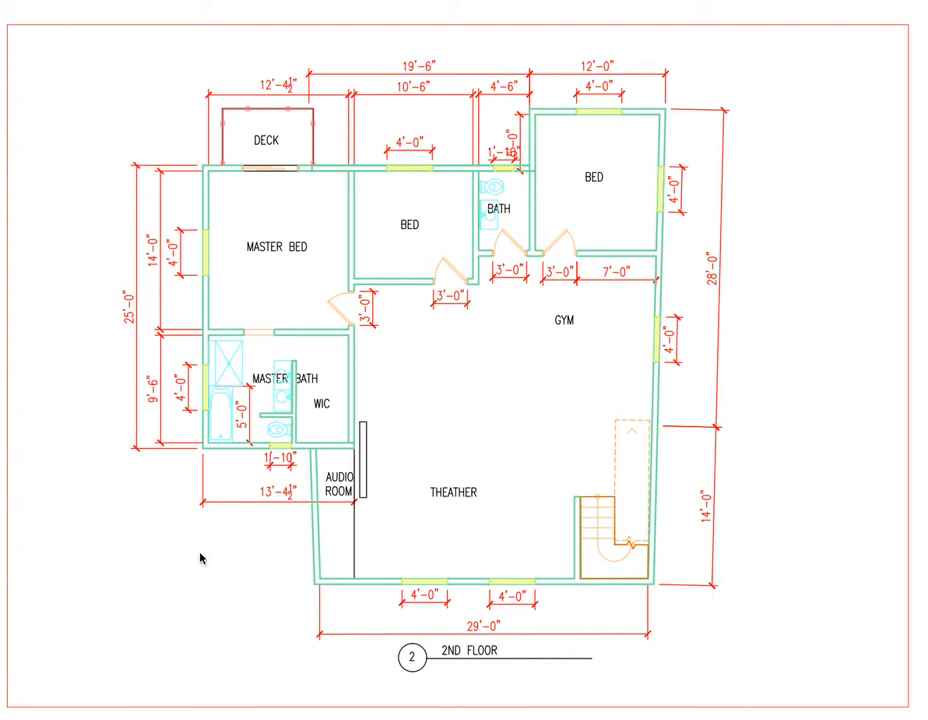
mouse_move(356, 550)
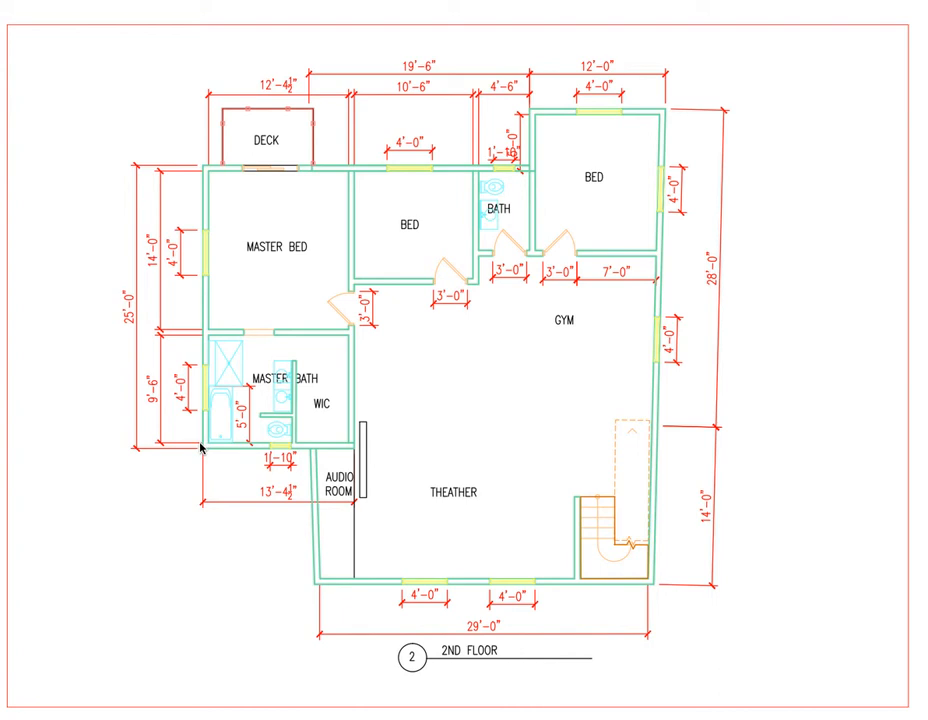
mouse_move(358, 452)
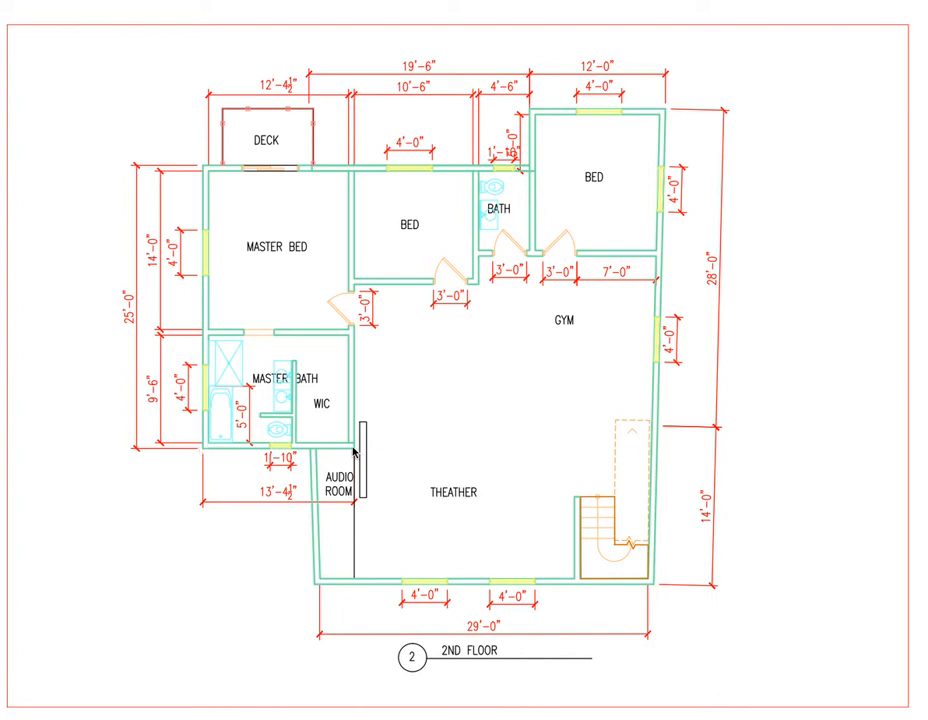
mouse_move(252, 448)
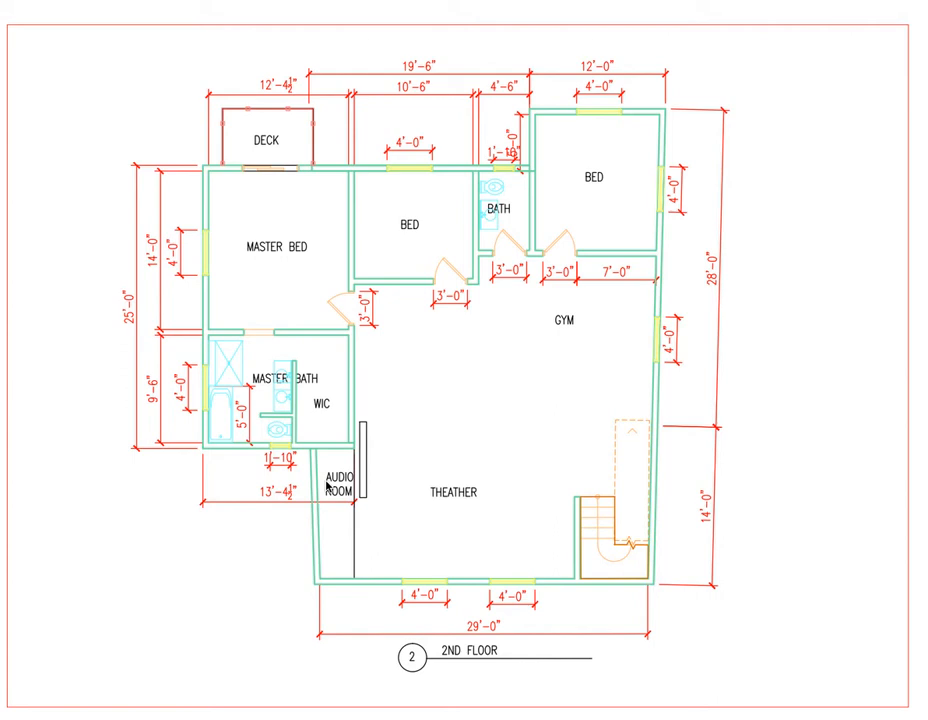
mouse_move(250, 488)
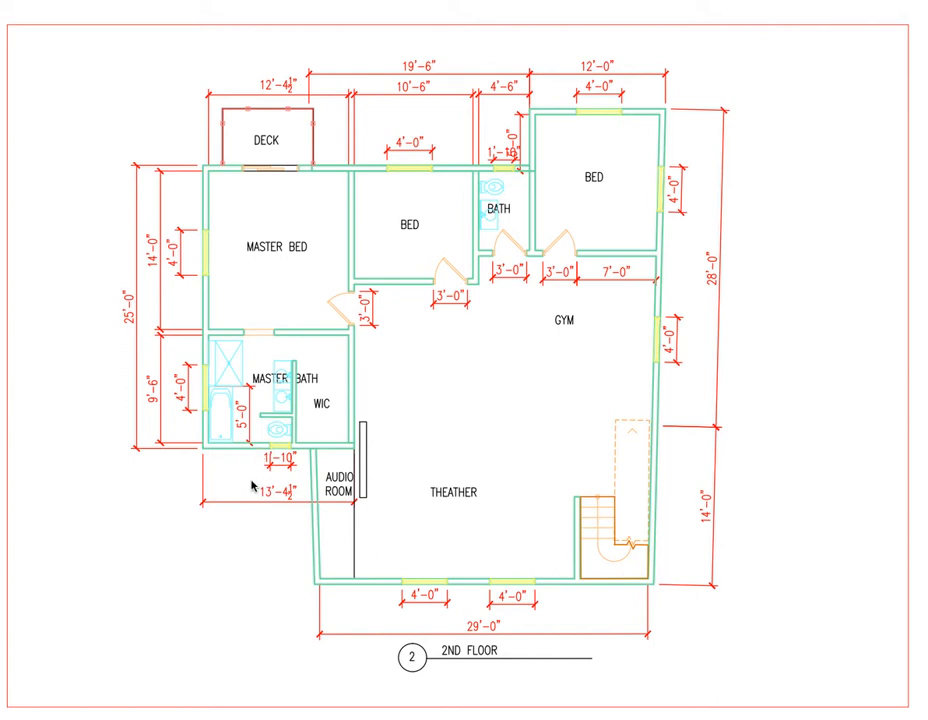
mouse_move(236, 486)
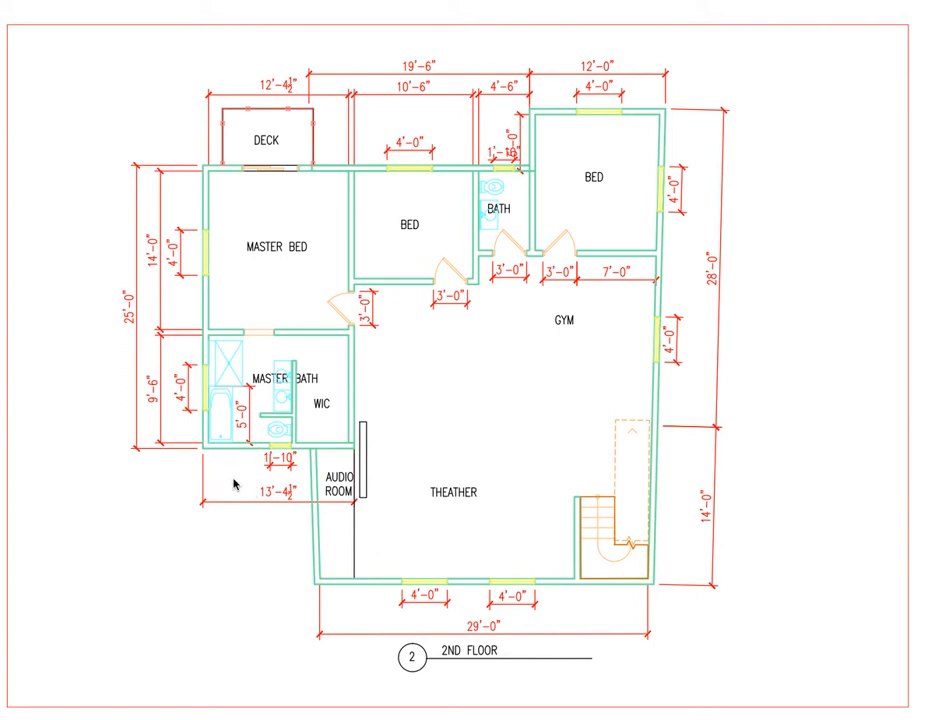
mouse_move(208, 496)
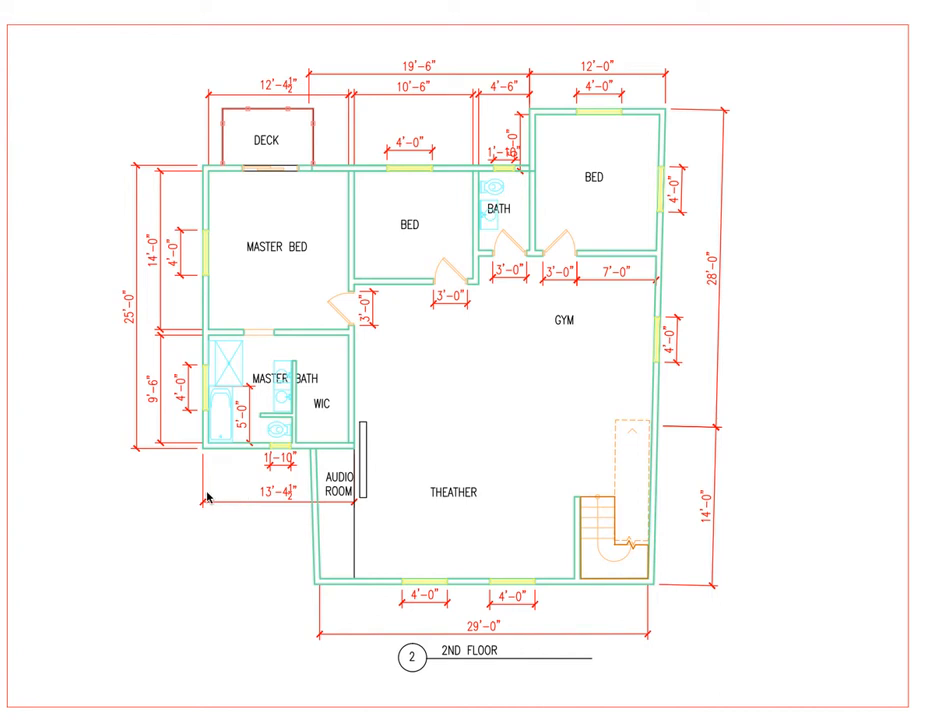
mouse_move(242, 492)
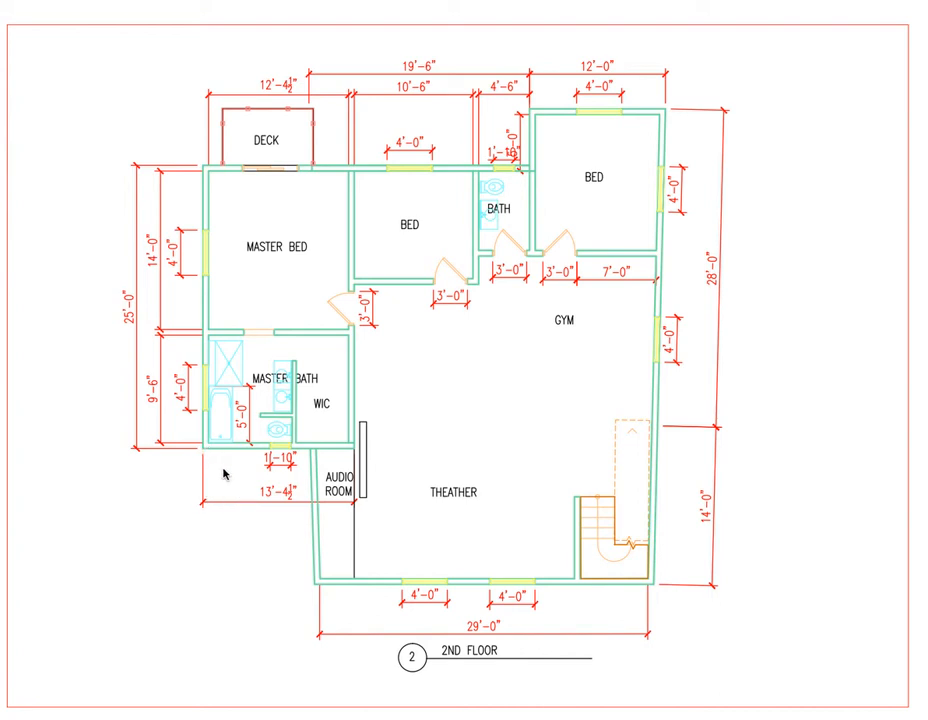
mouse_move(200, 496)
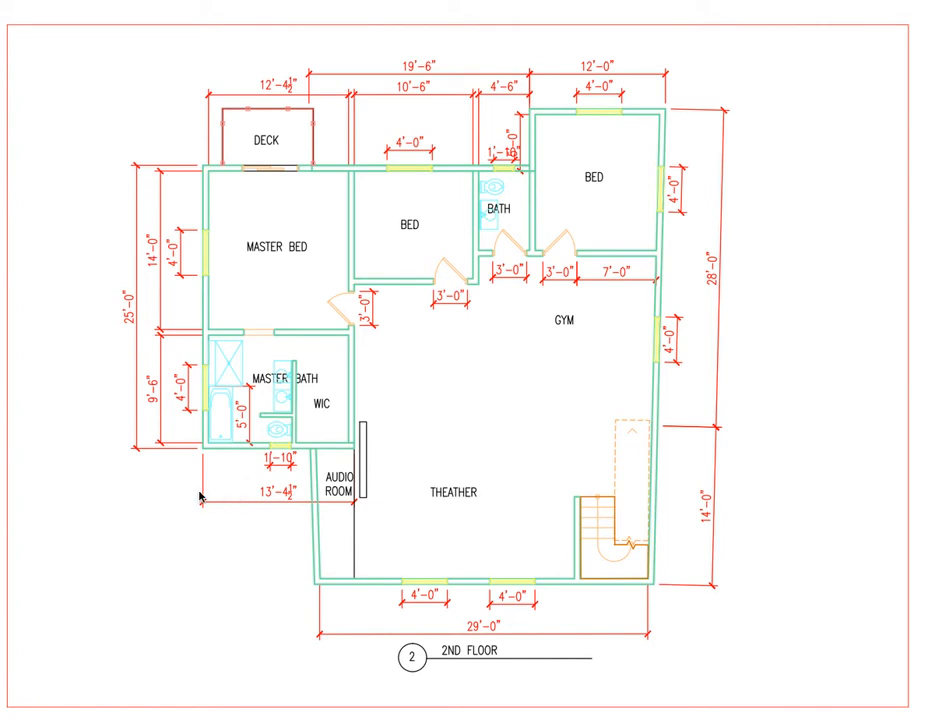
mouse_move(296, 480)
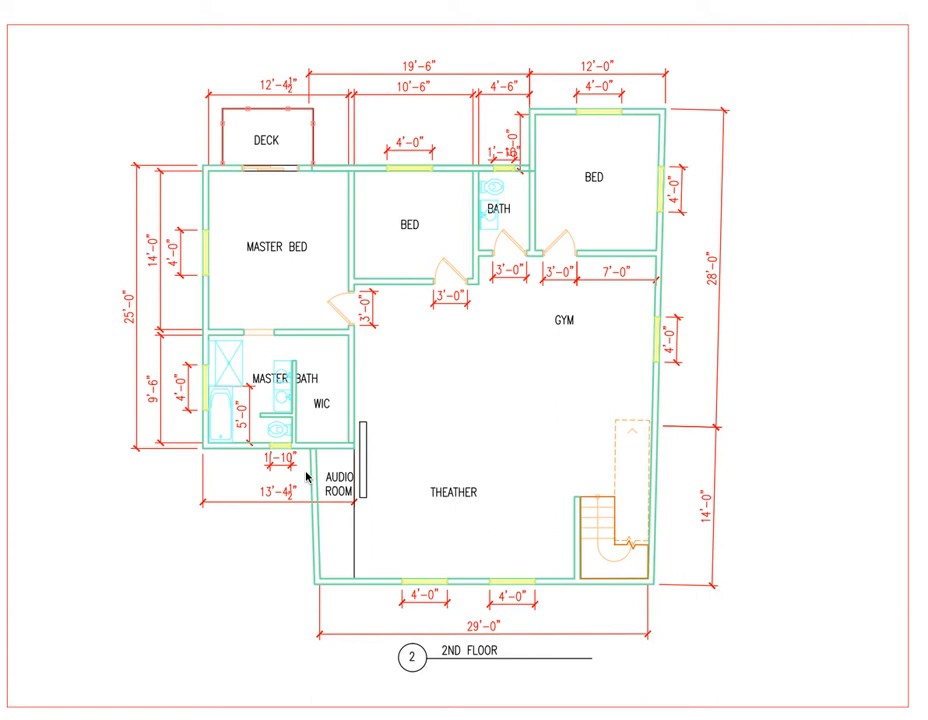
mouse_move(218, 480)
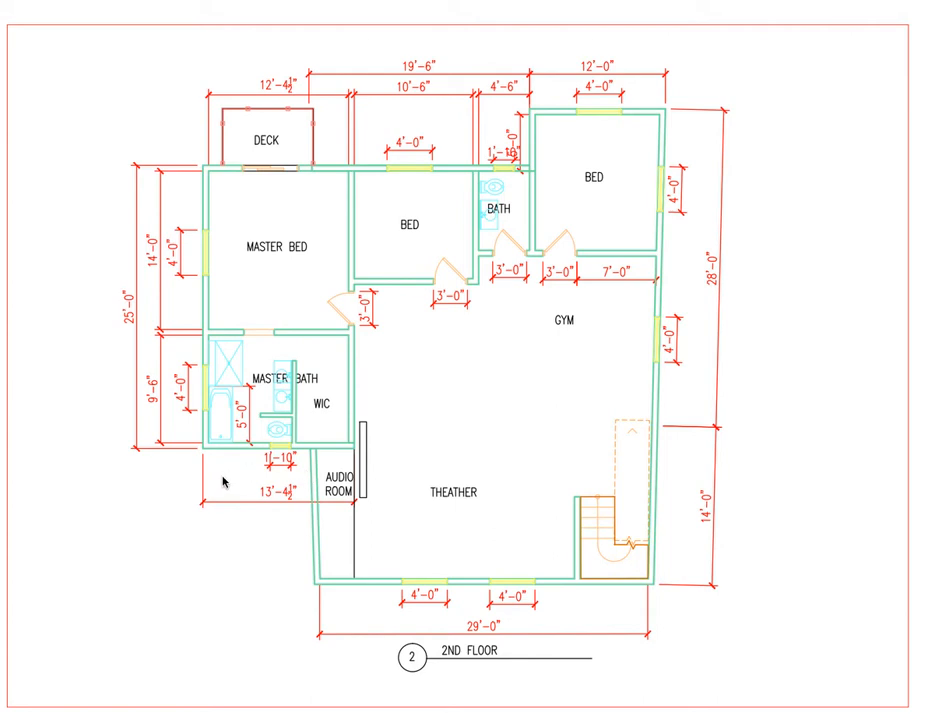
mouse_move(218, 480)
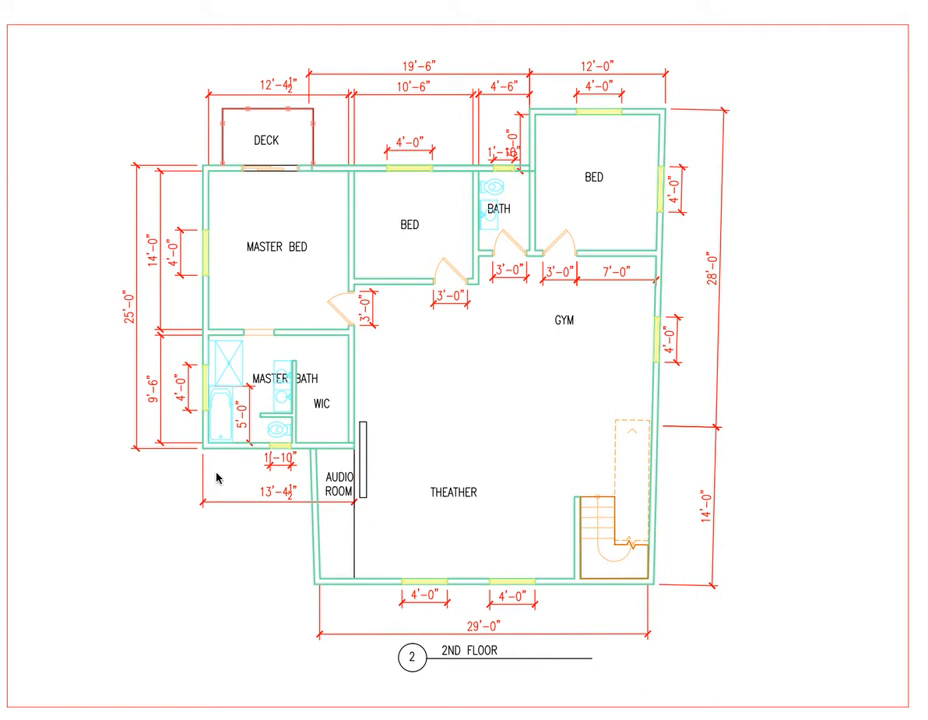
mouse_move(204, 564)
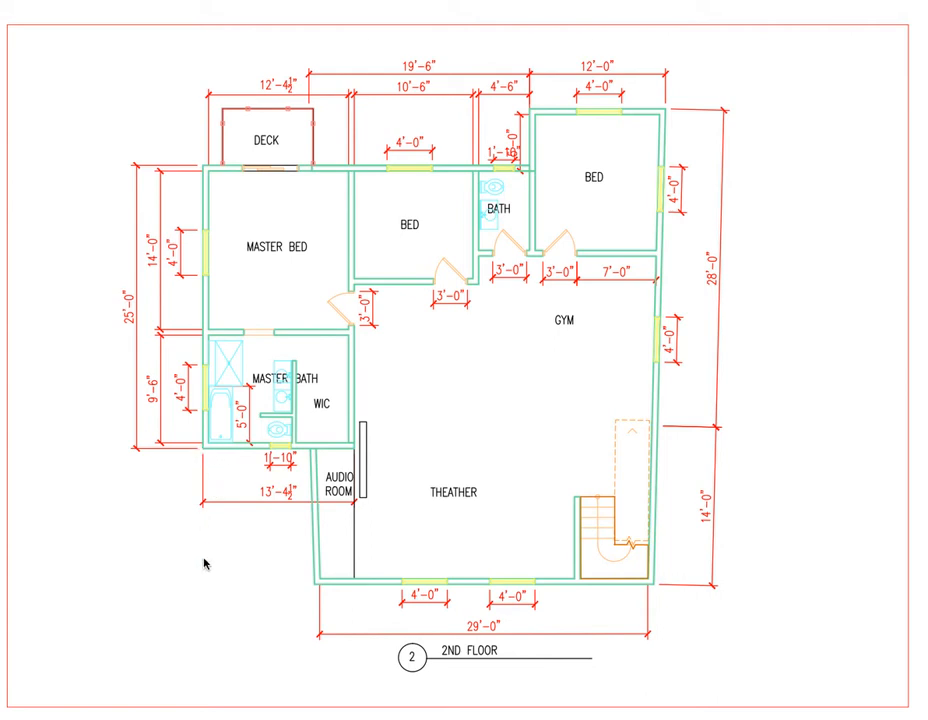
mouse_move(298, 510)
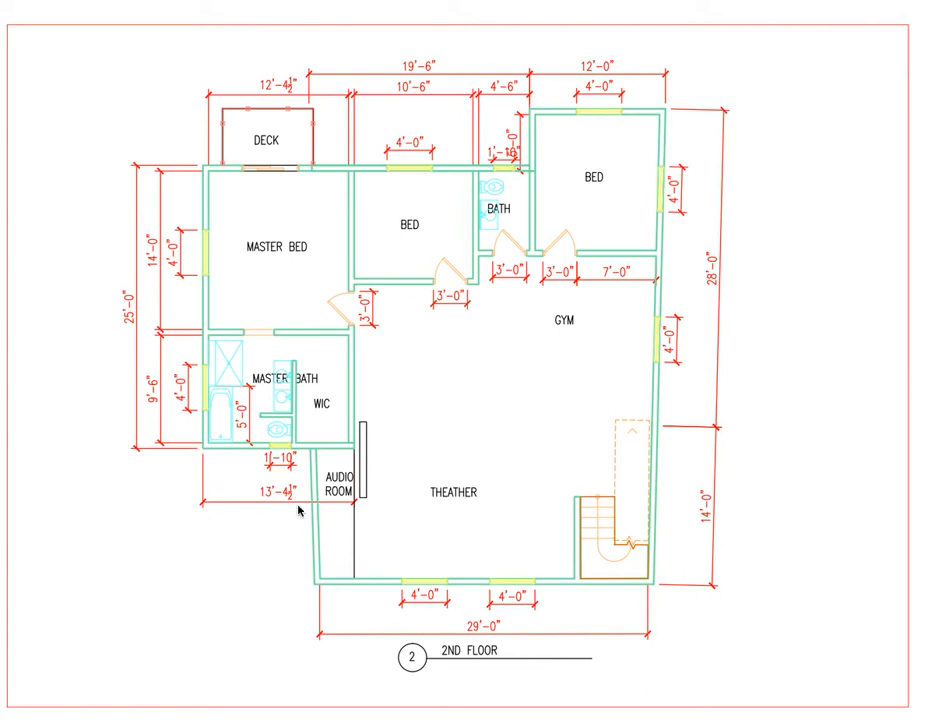
mouse_move(210, 482)
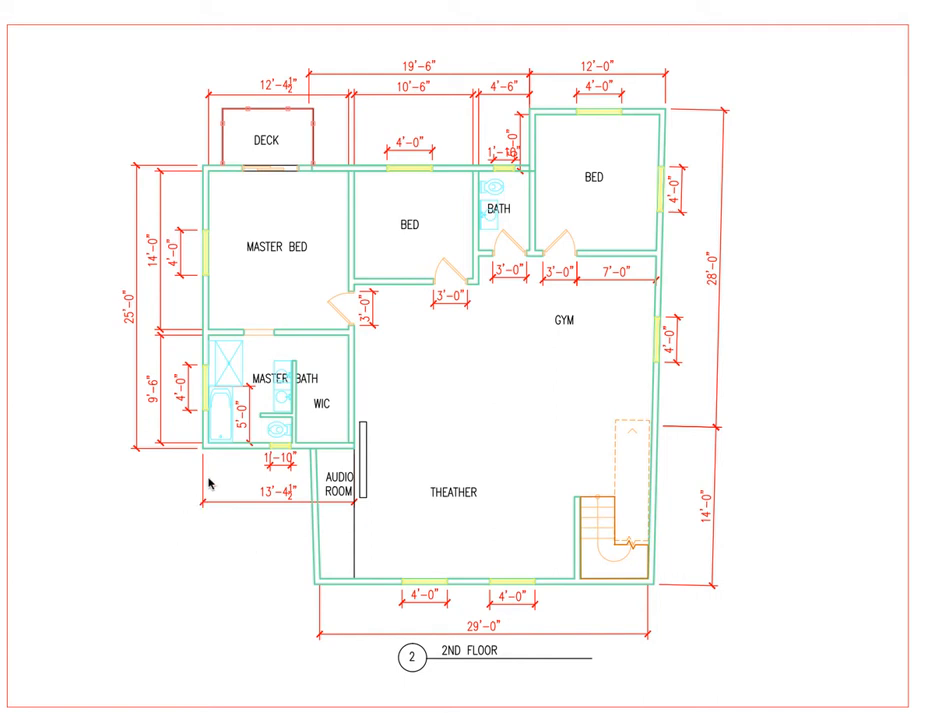
mouse_move(202, 524)
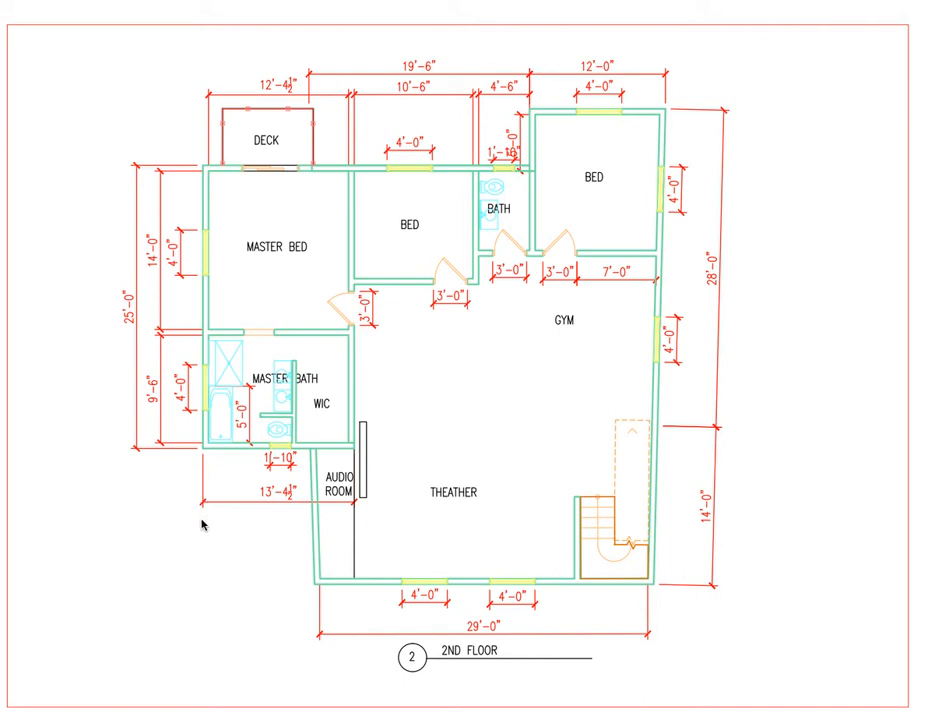
mouse_move(276, 548)
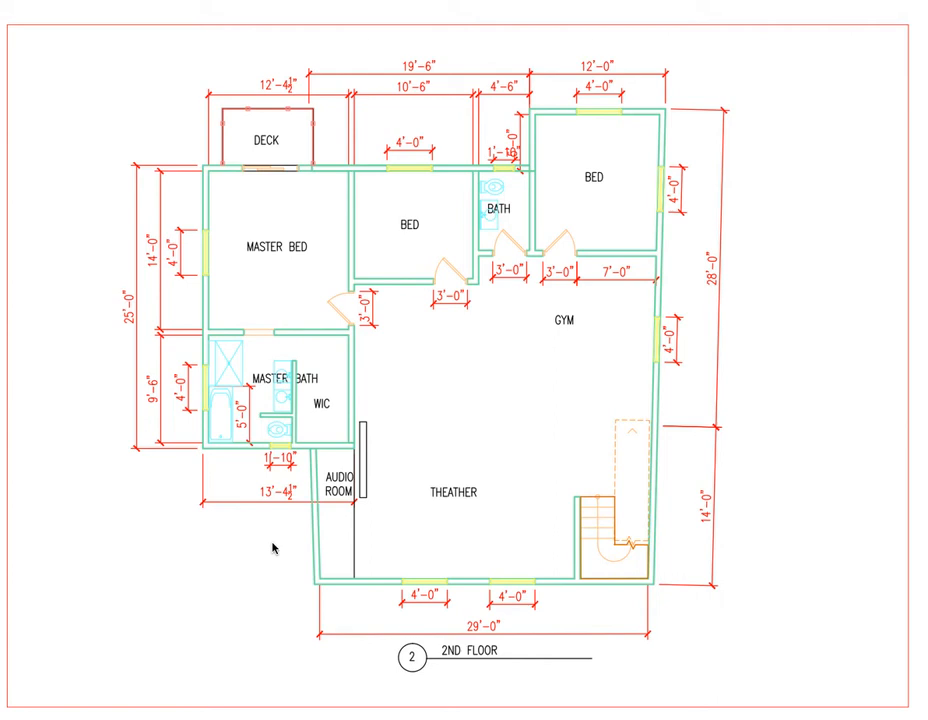
mouse_move(302, 544)
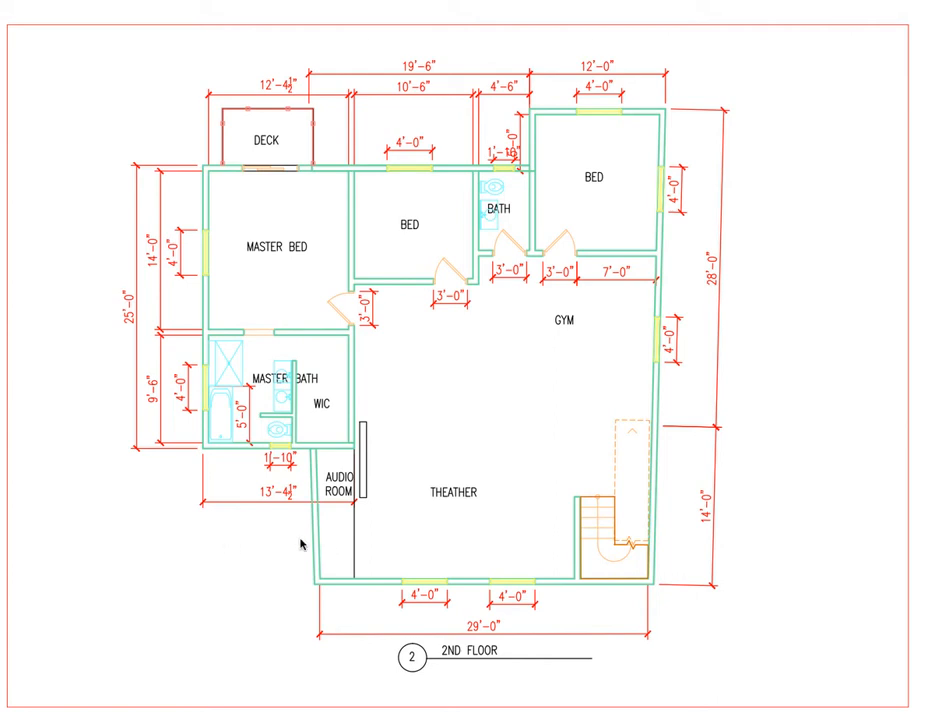
mouse_move(292, 558)
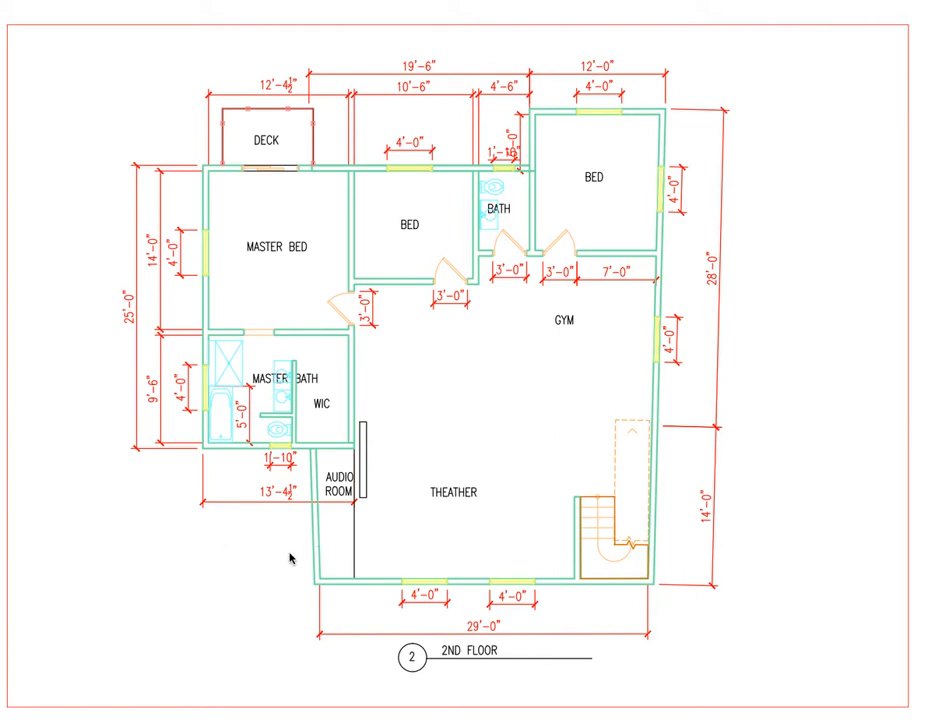
mouse_move(440, 496)
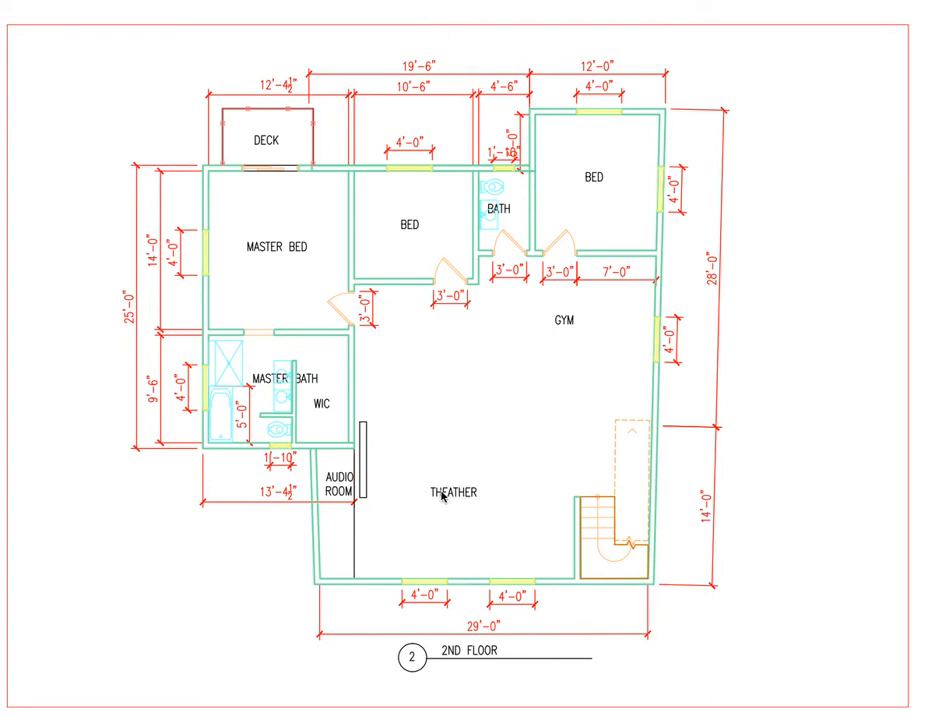
mouse_move(434, 516)
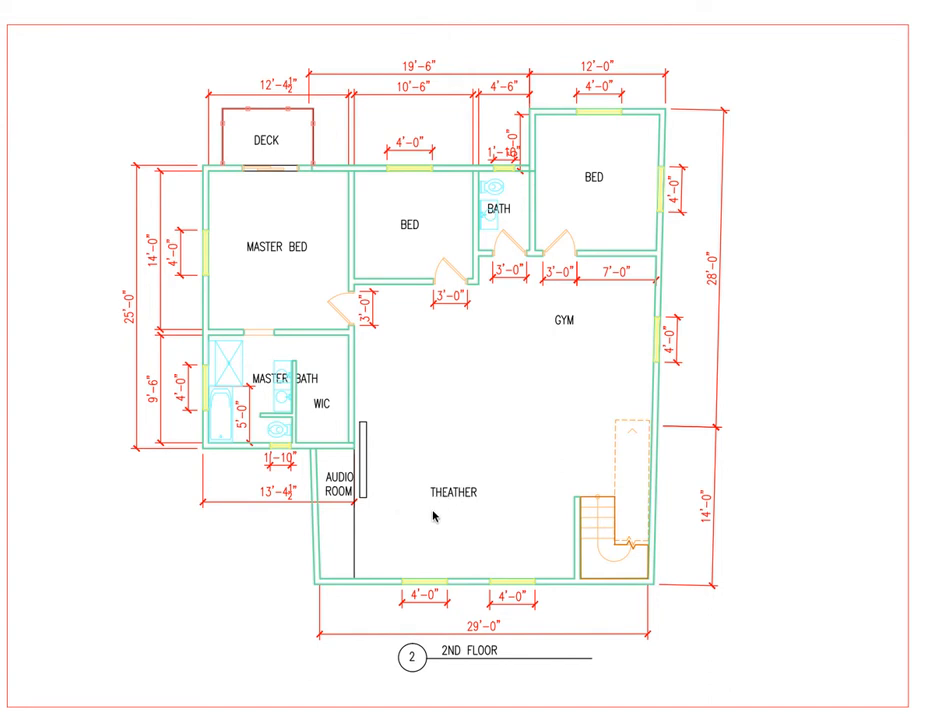
mouse_move(556, 398)
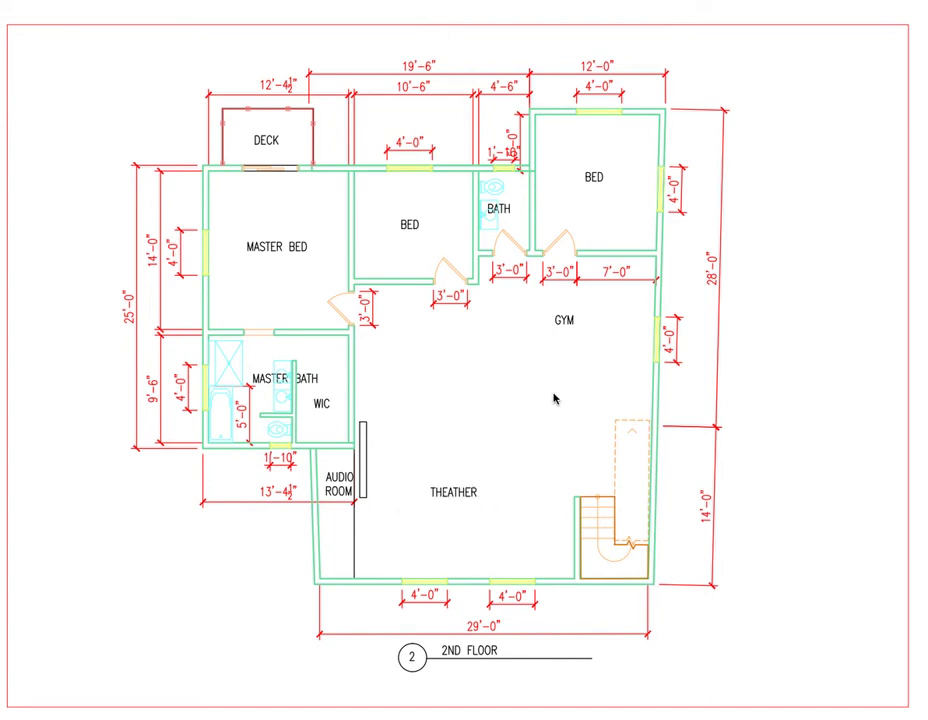
mouse_move(370, 264)
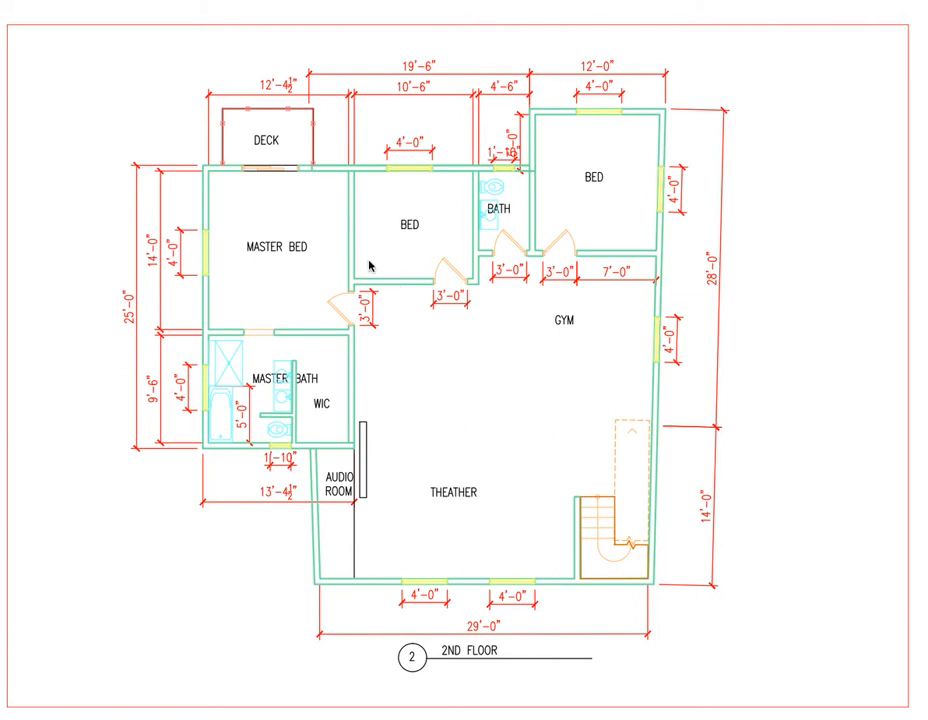
mouse_move(370, 432)
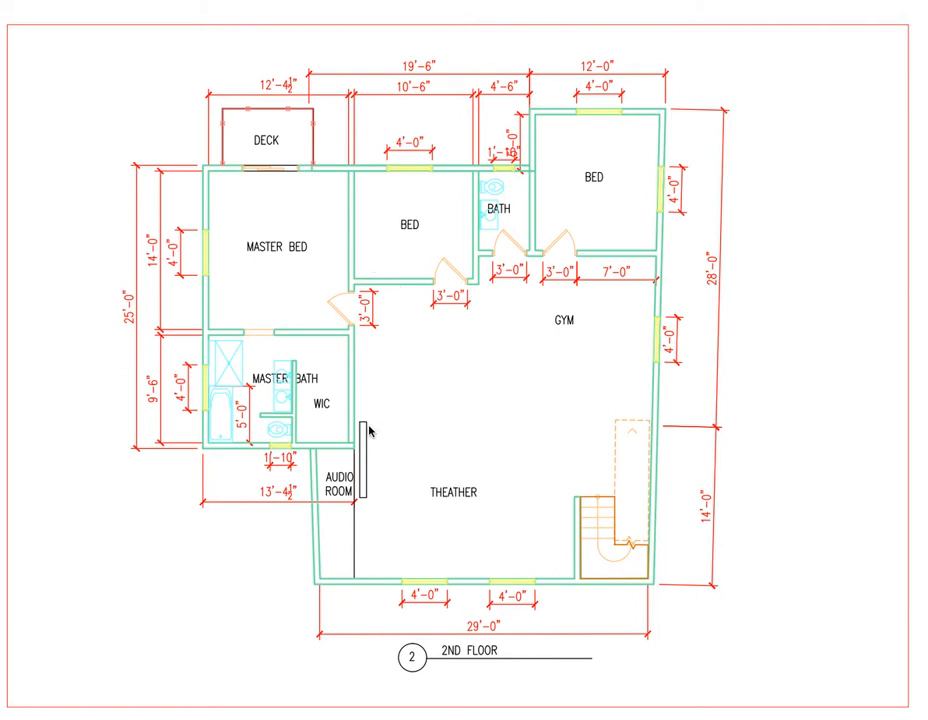
mouse_move(358, 288)
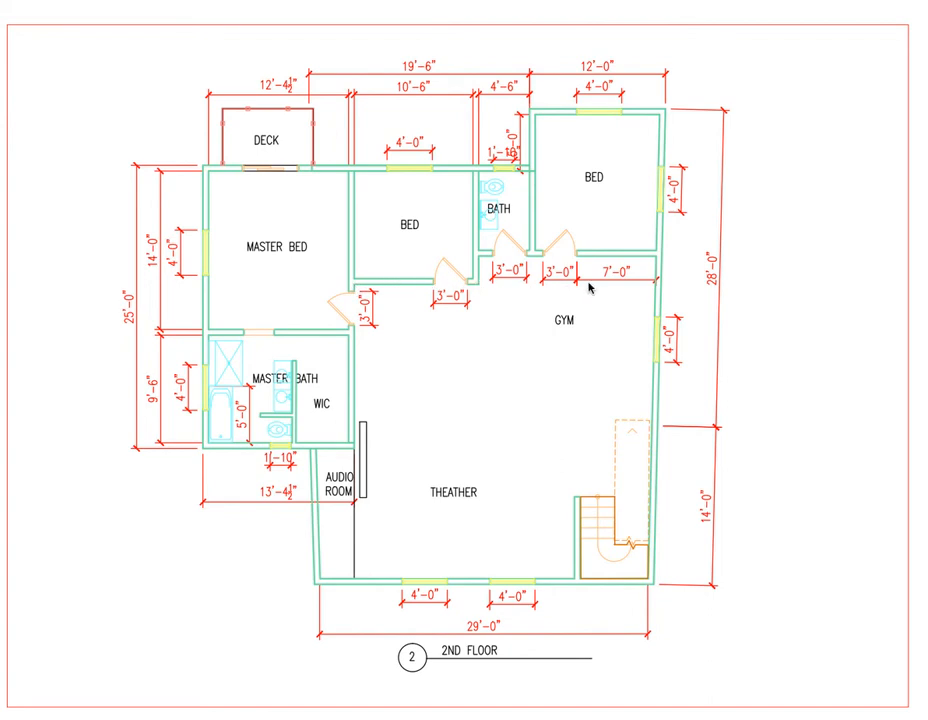
mouse_move(358, 292)
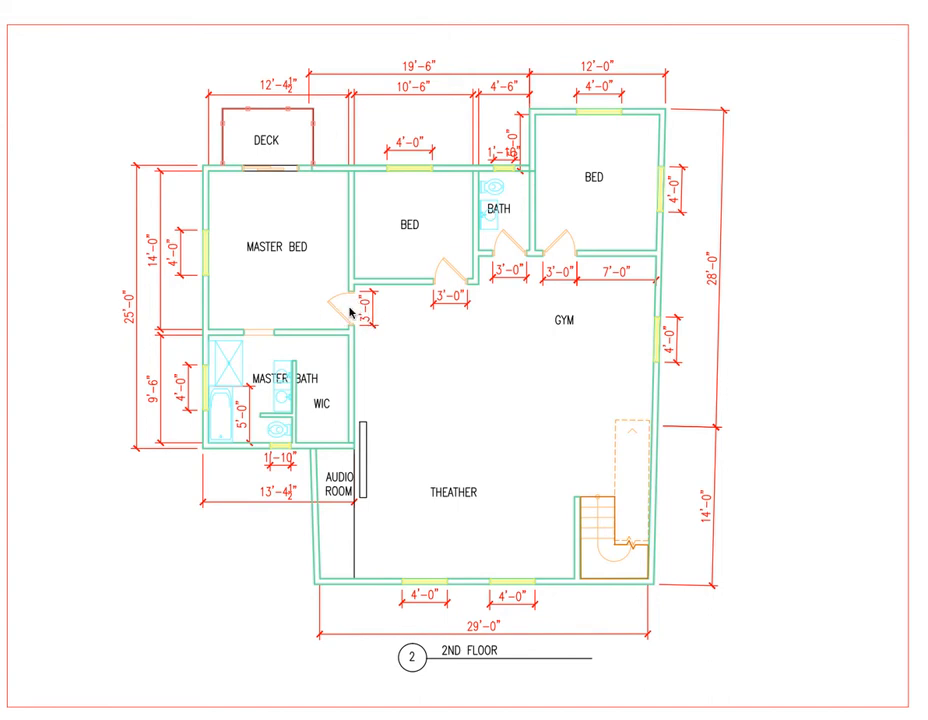
mouse_move(352, 288)
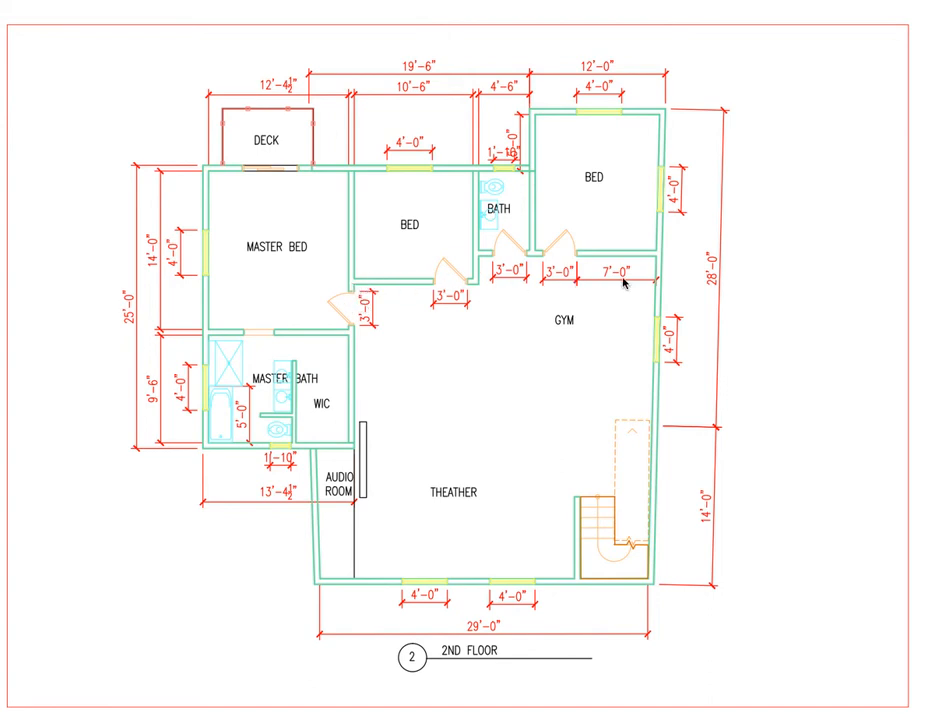
mouse_move(444, 290)
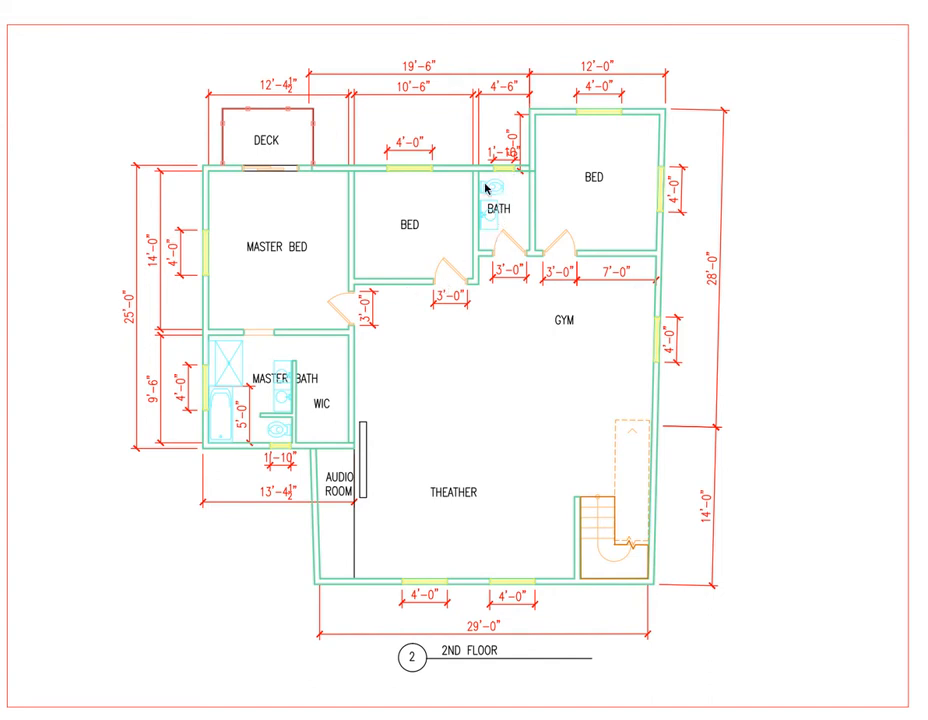
mouse_move(512, 190)
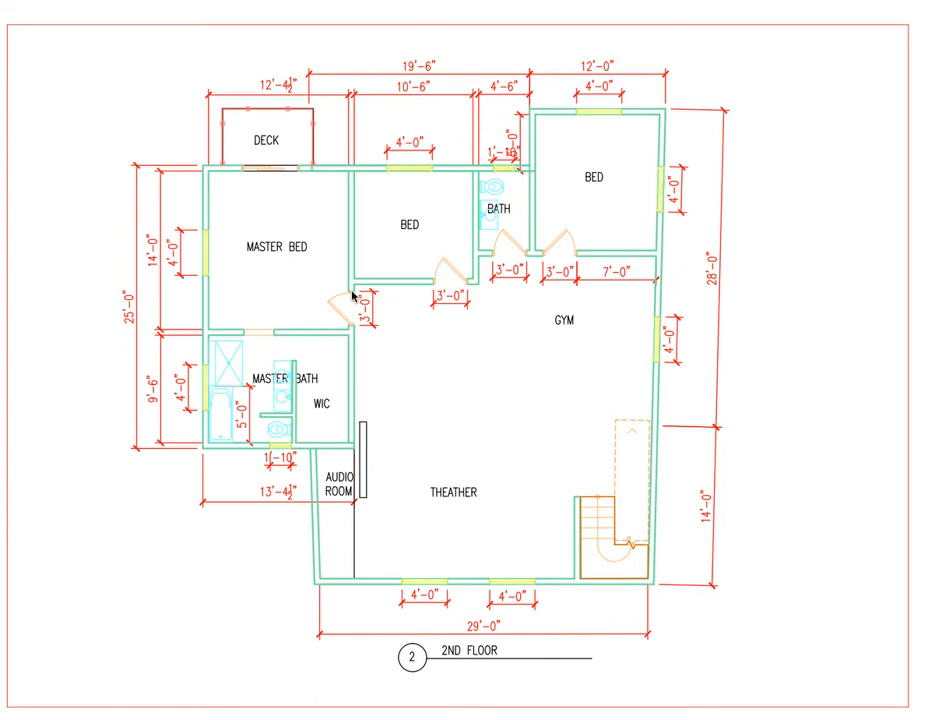
mouse_move(372, 216)
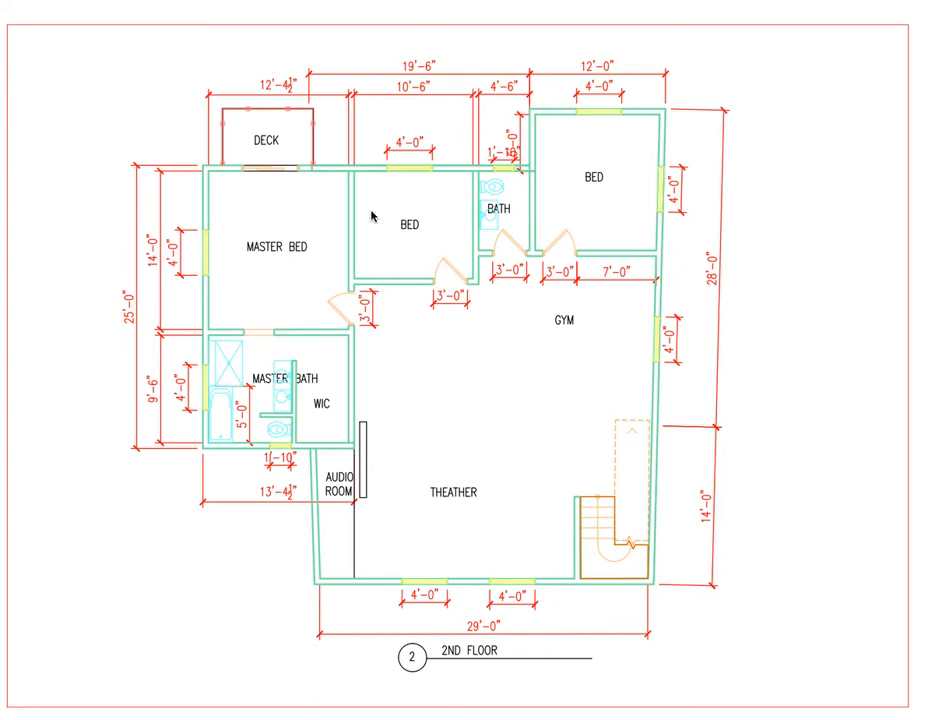
mouse_move(406, 260)
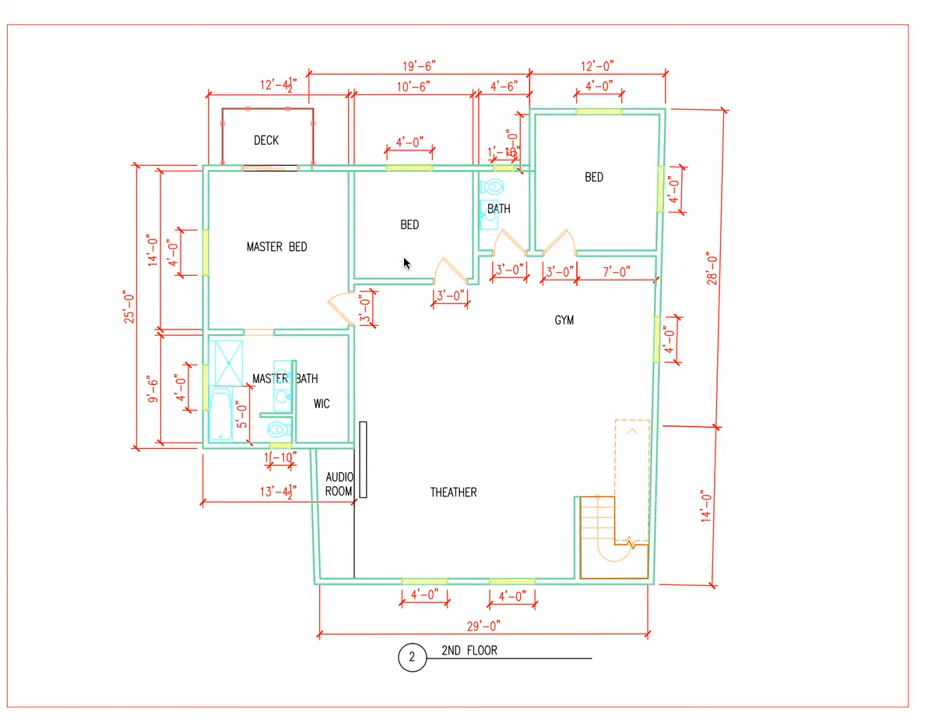
mouse_move(356, 202)
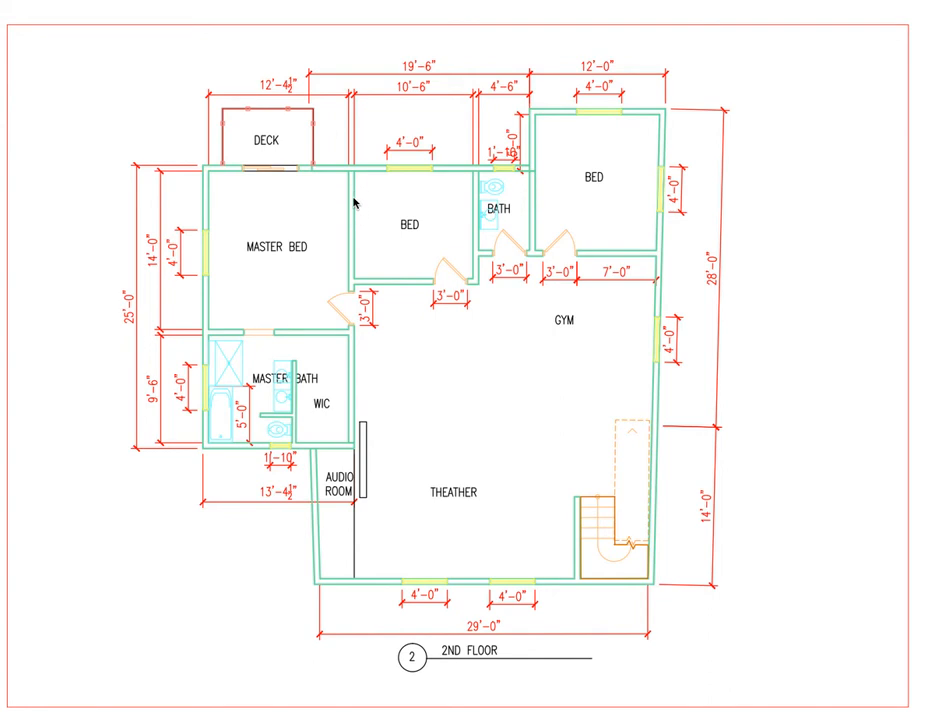
mouse_move(462, 196)
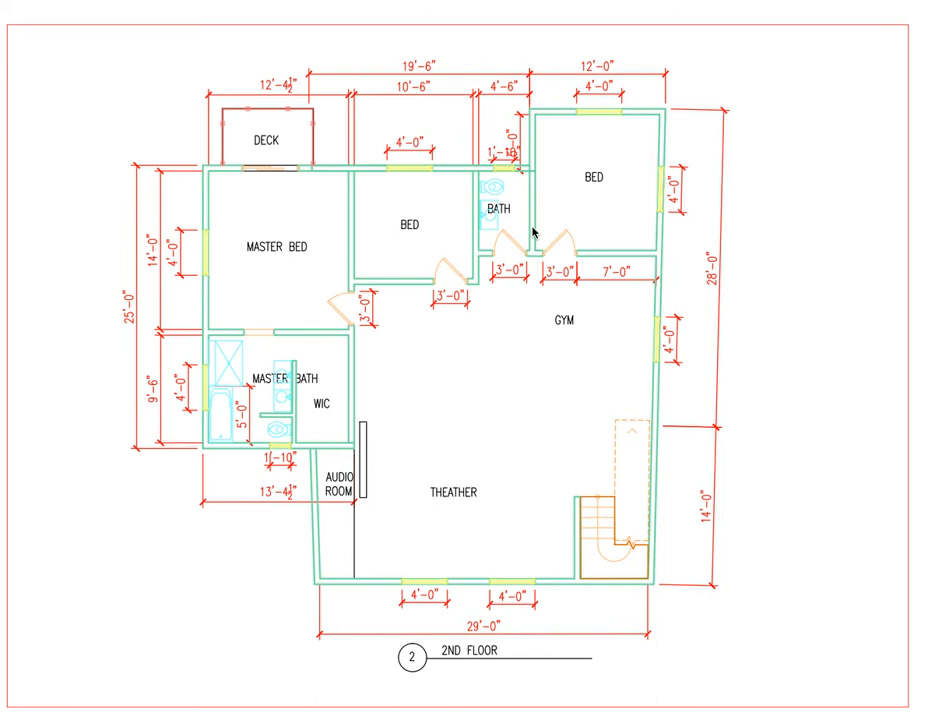
mouse_move(406, 290)
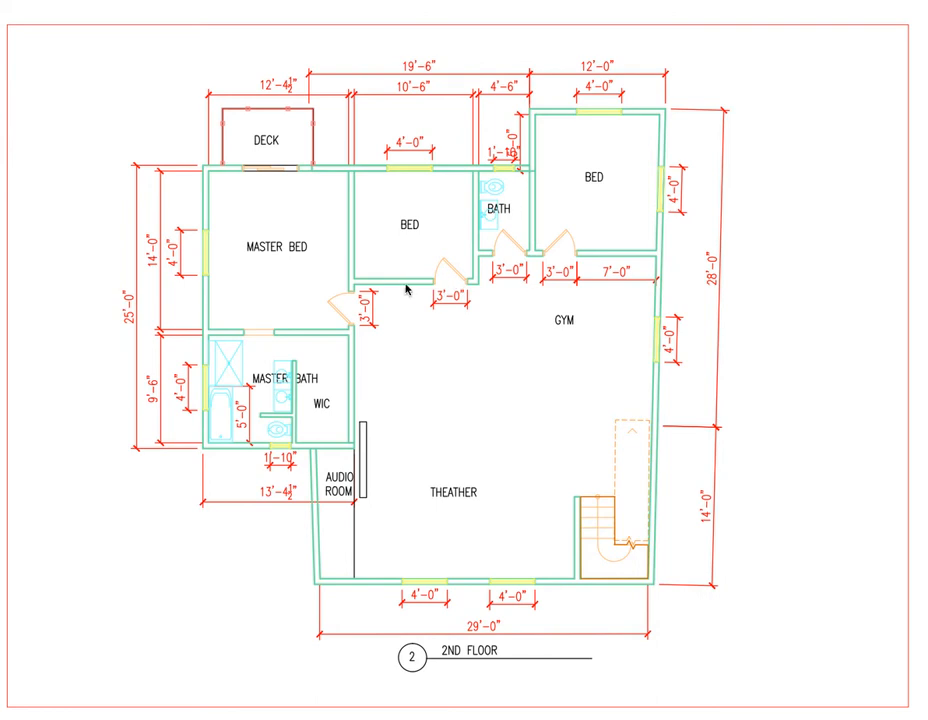
mouse_move(528, 204)
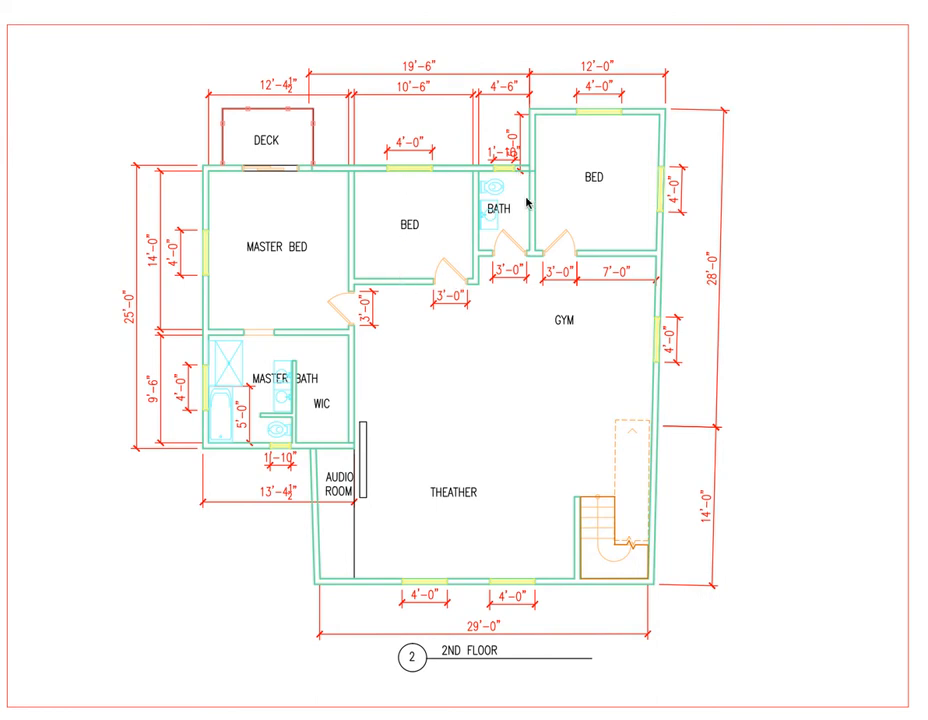
mouse_move(398, 170)
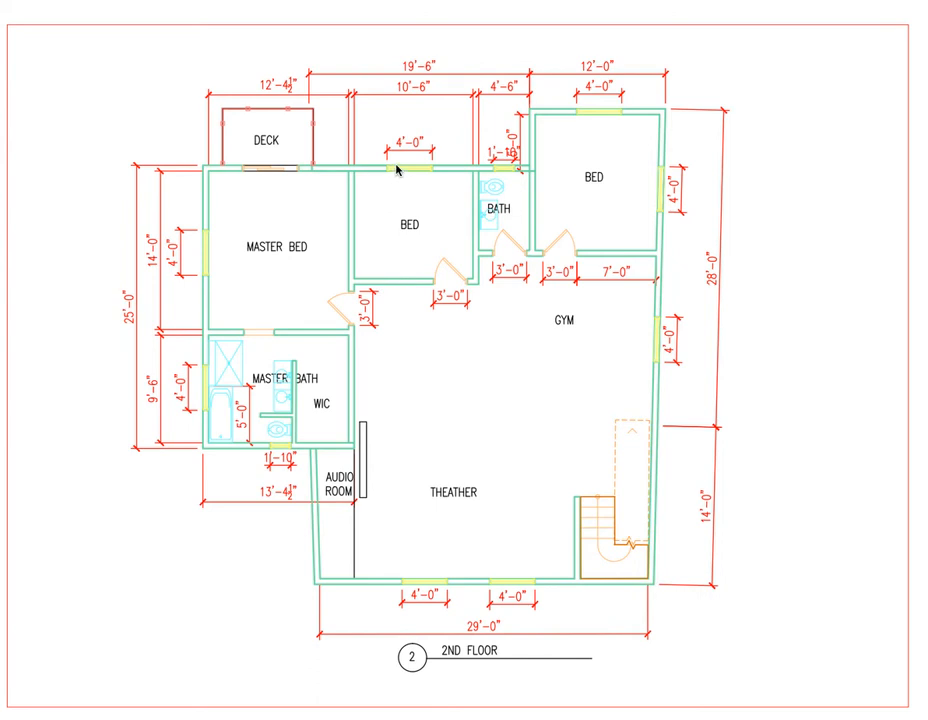
mouse_move(530, 284)
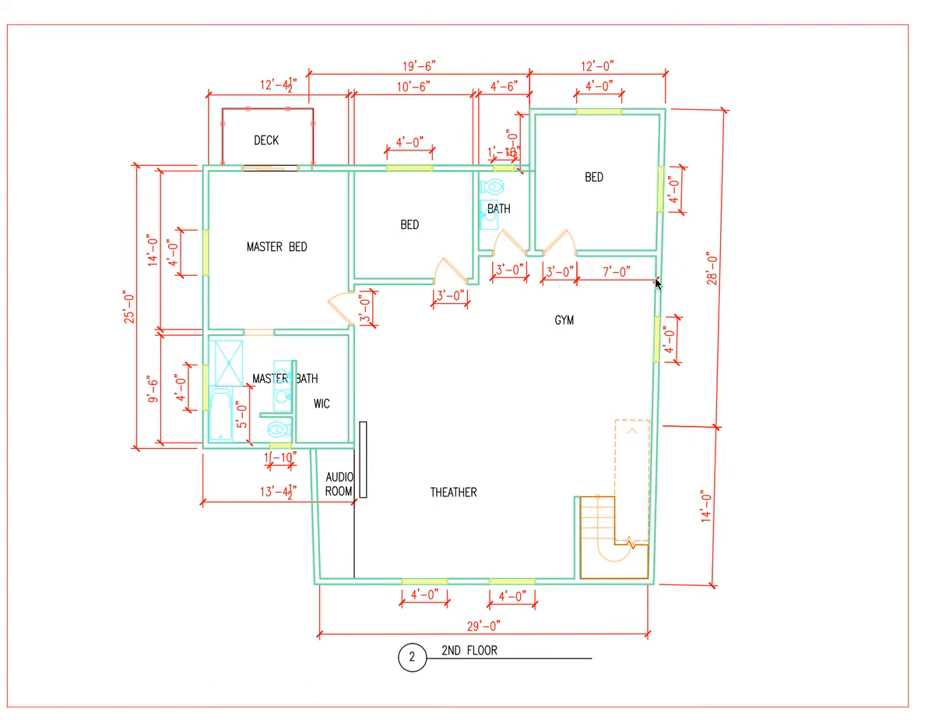
mouse_move(644, 288)
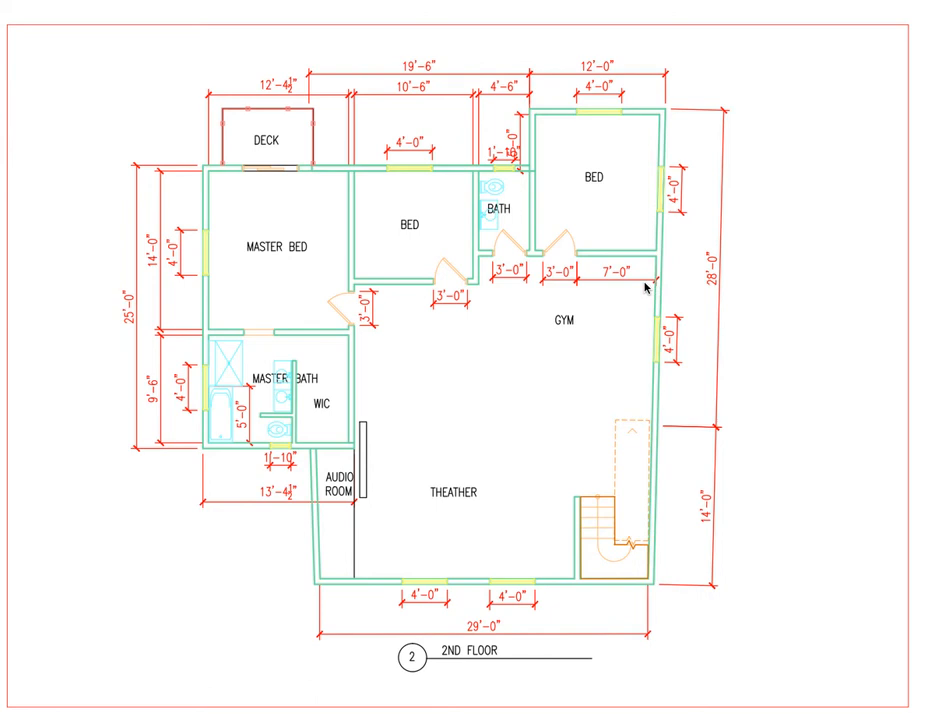
mouse_move(640, 264)
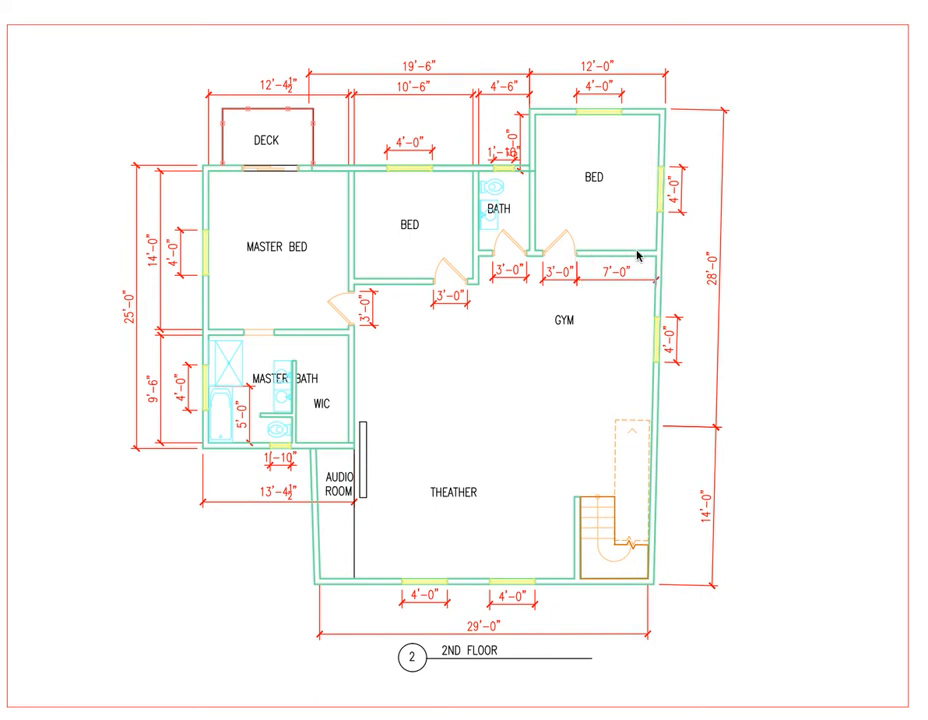
mouse_move(594, 292)
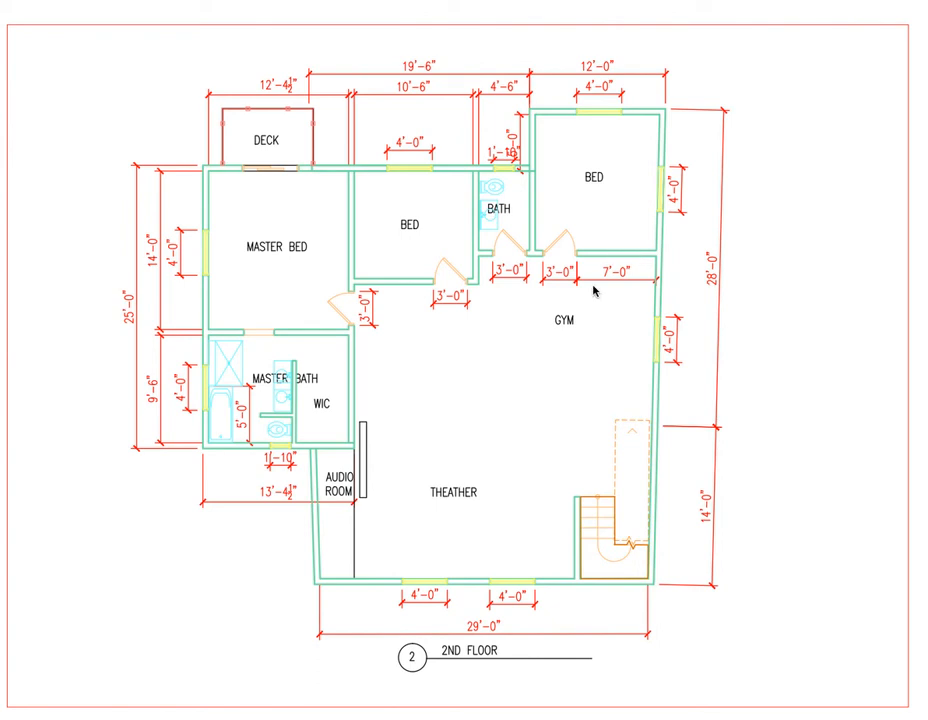
mouse_move(502, 300)
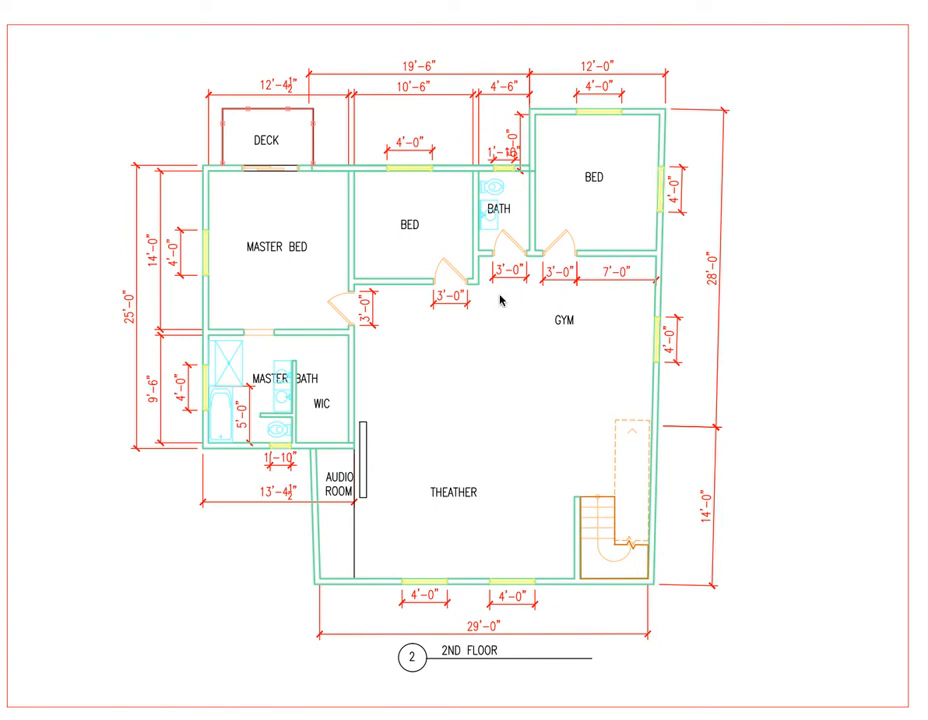
mouse_move(540, 296)
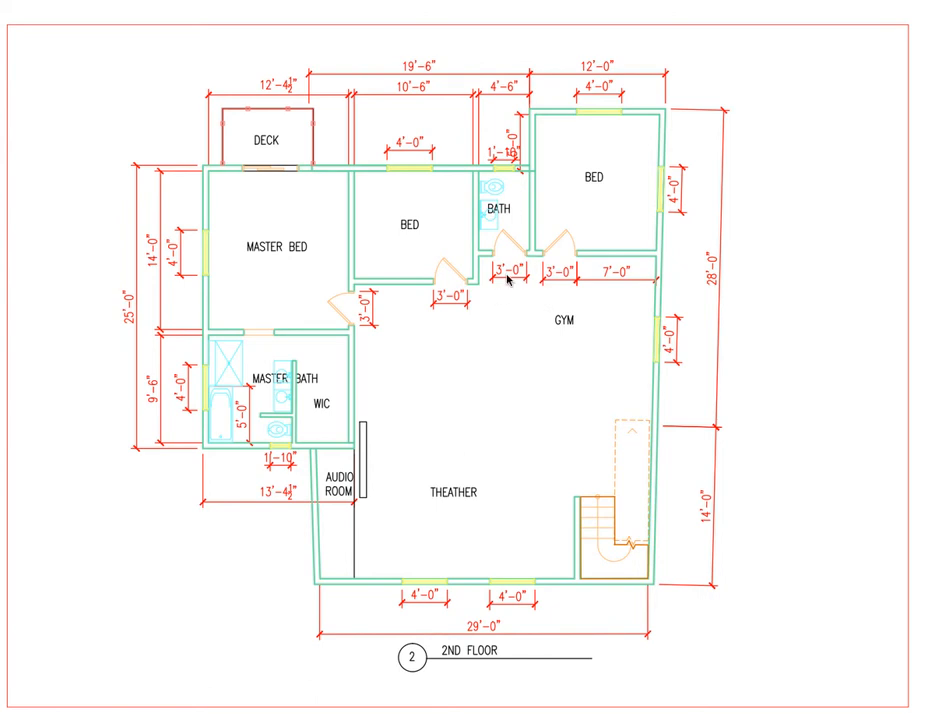
mouse_move(536, 256)
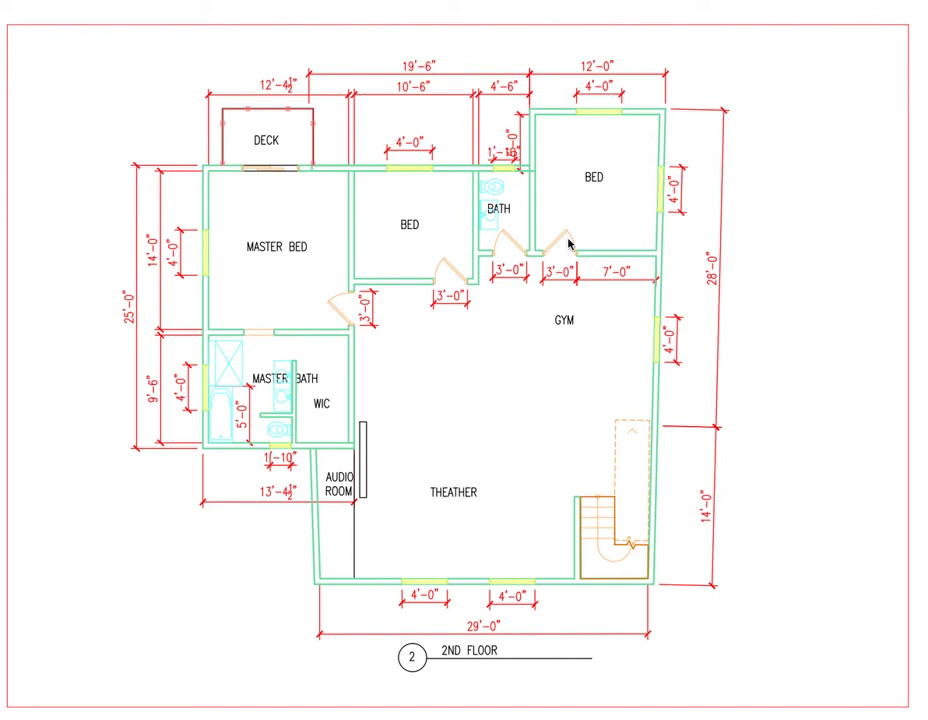
mouse_move(422, 288)
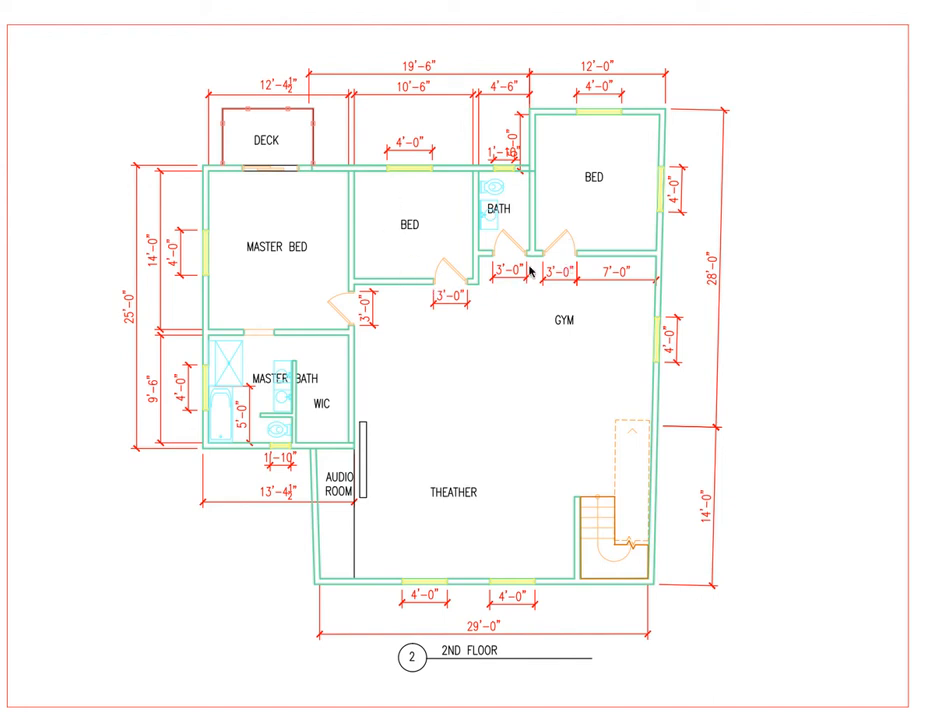
mouse_move(408, 264)
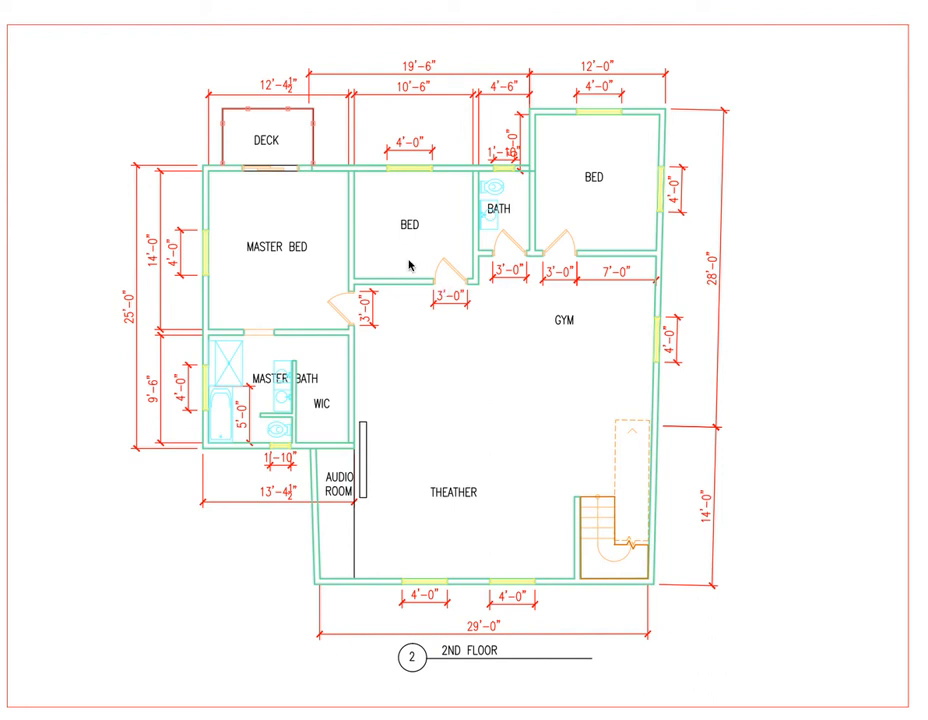
mouse_move(364, 218)
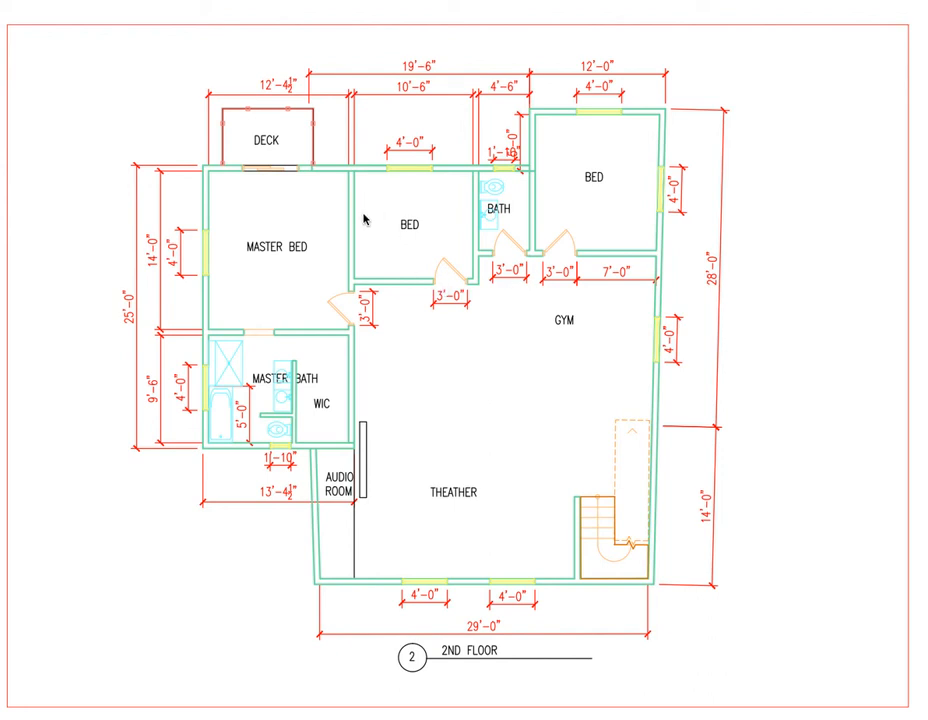
mouse_move(380, 292)
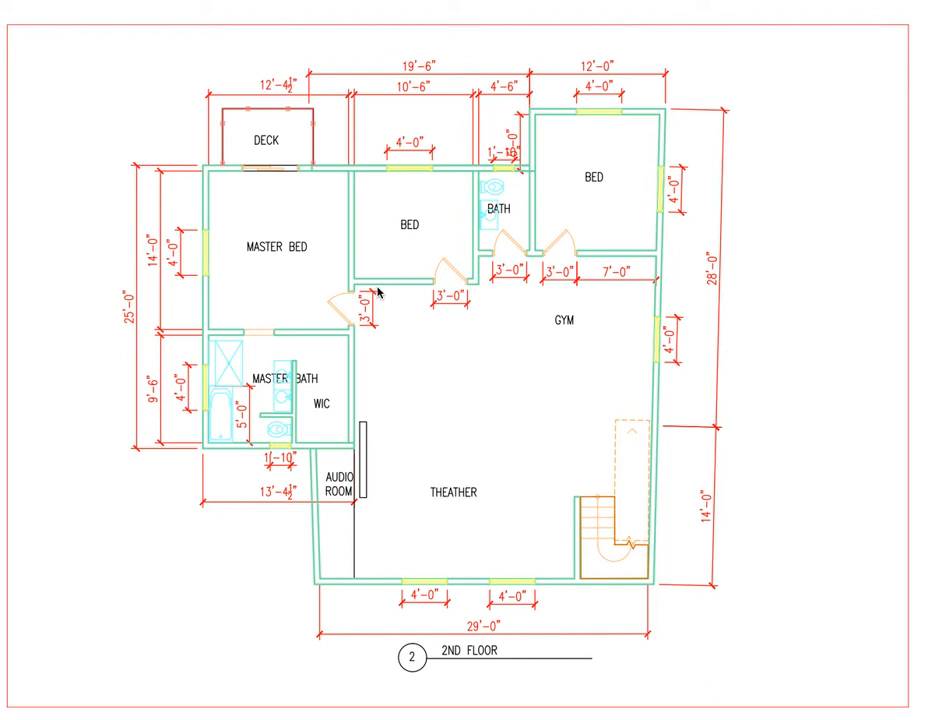
mouse_move(388, 224)
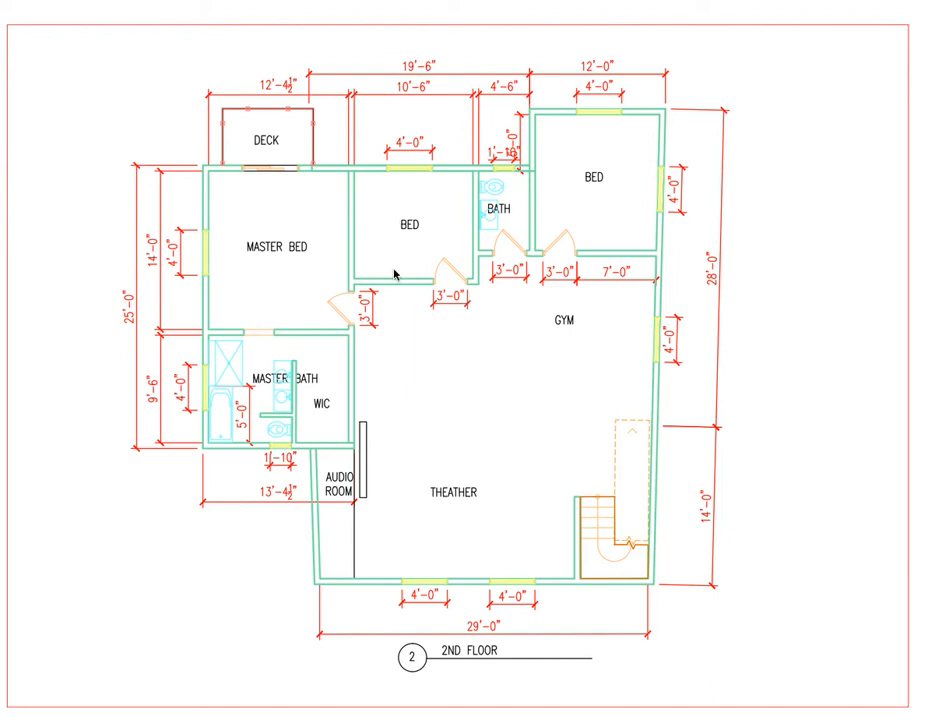
mouse_move(372, 236)
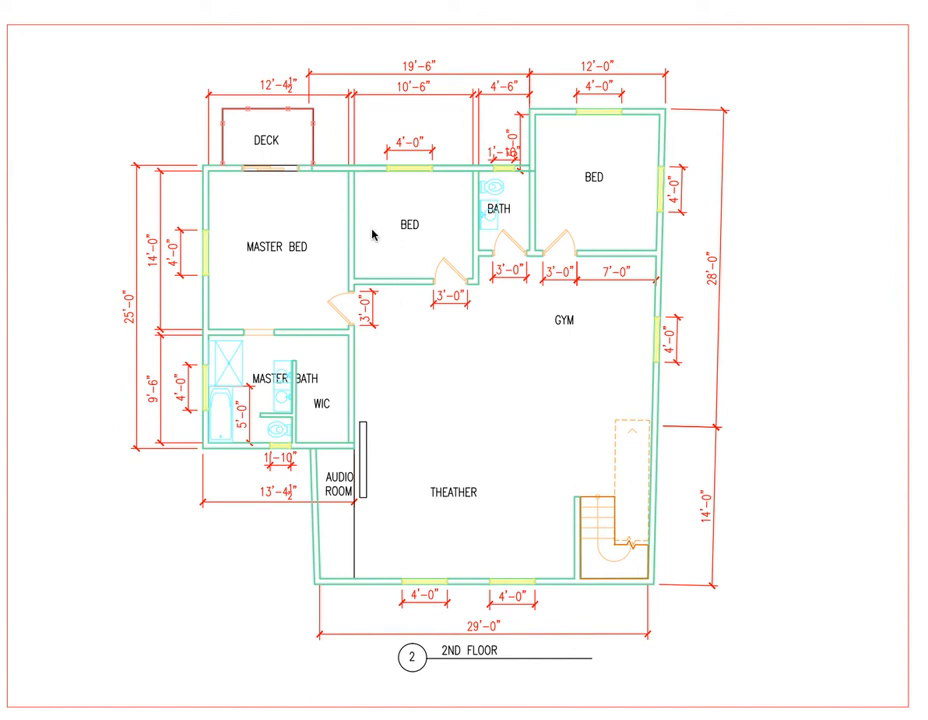
mouse_move(368, 212)
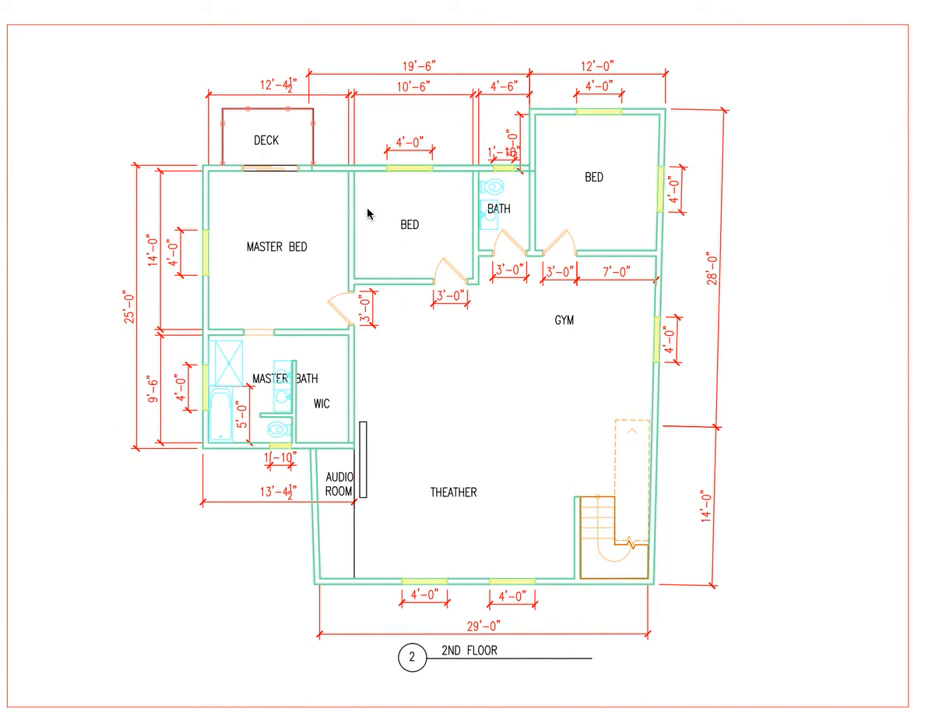
mouse_move(356, 228)
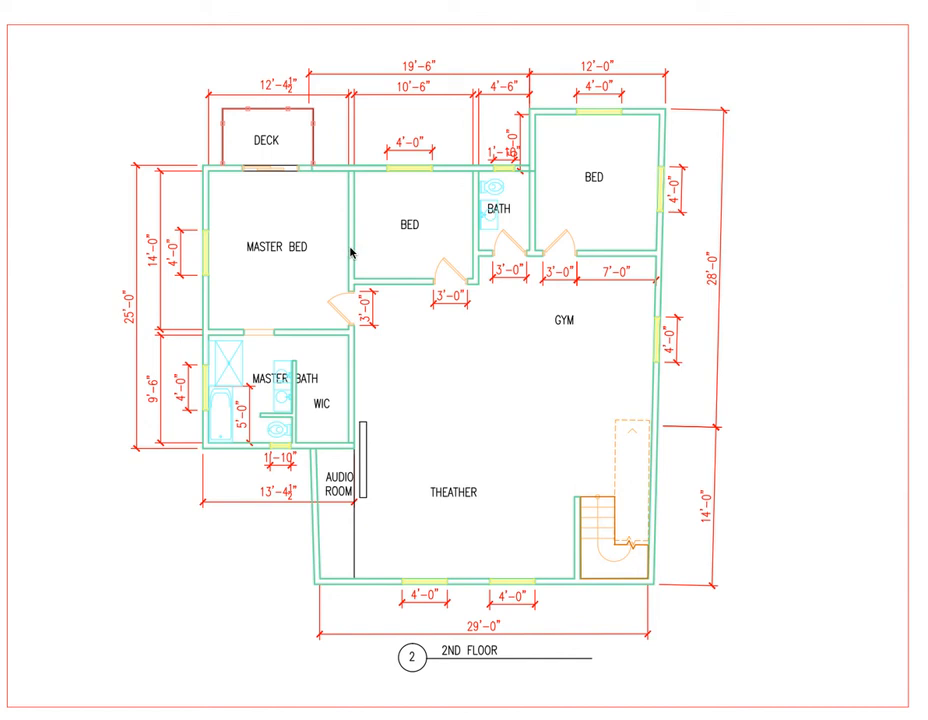
mouse_move(378, 270)
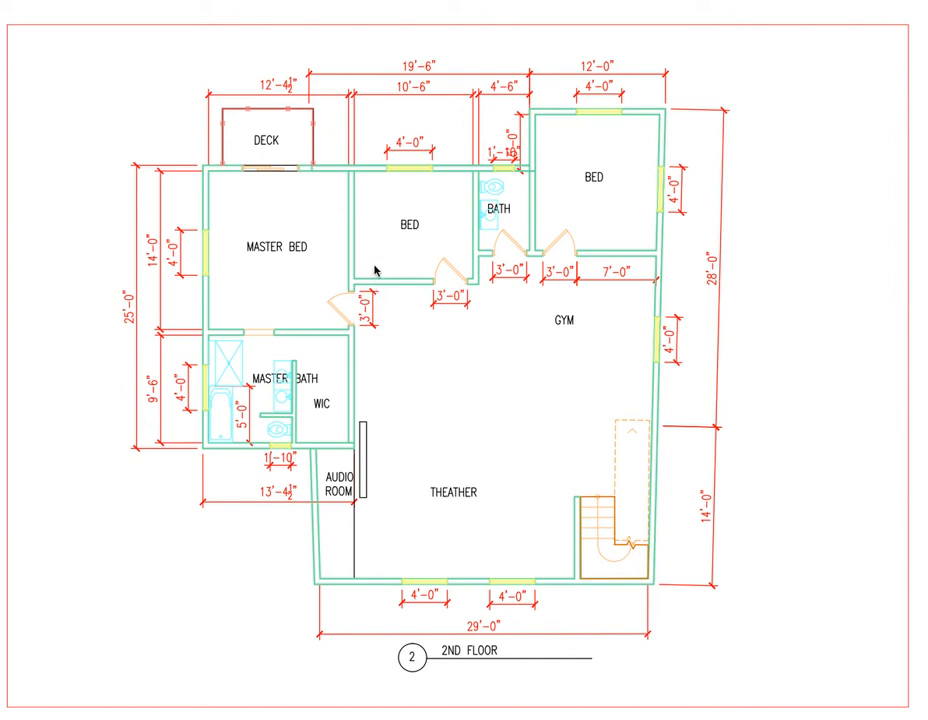
mouse_move(370, 268)
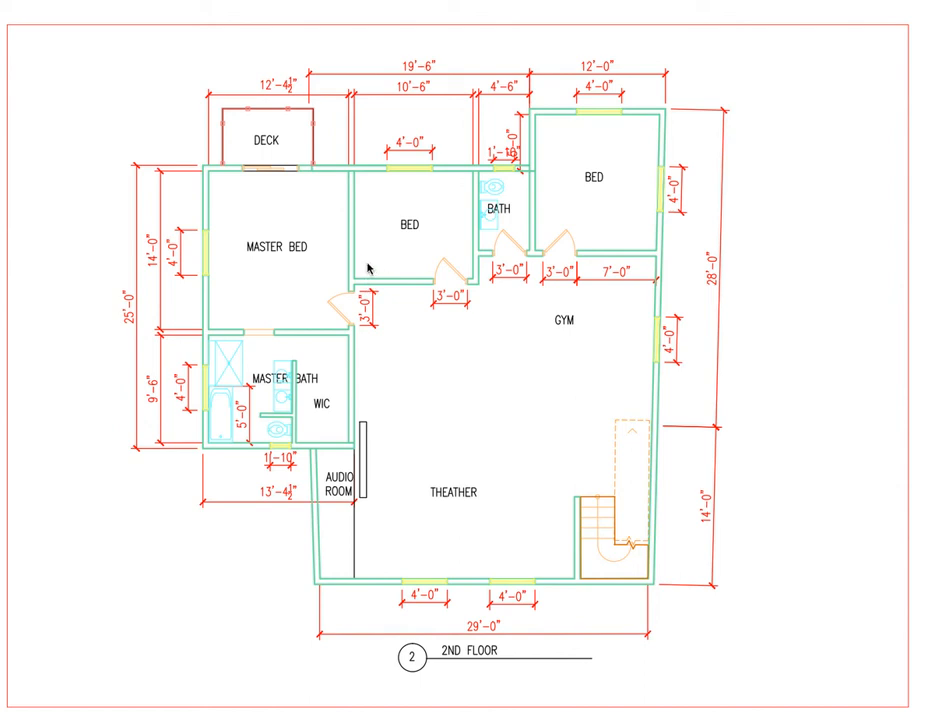
mouse_move(454, 318)
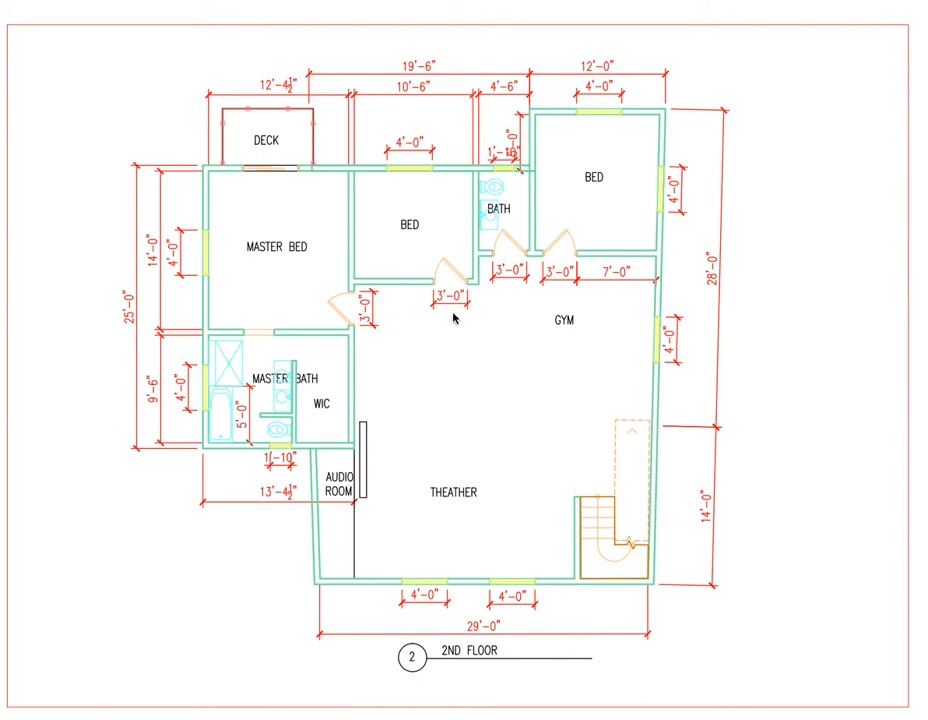
mouse_move(258, 352)
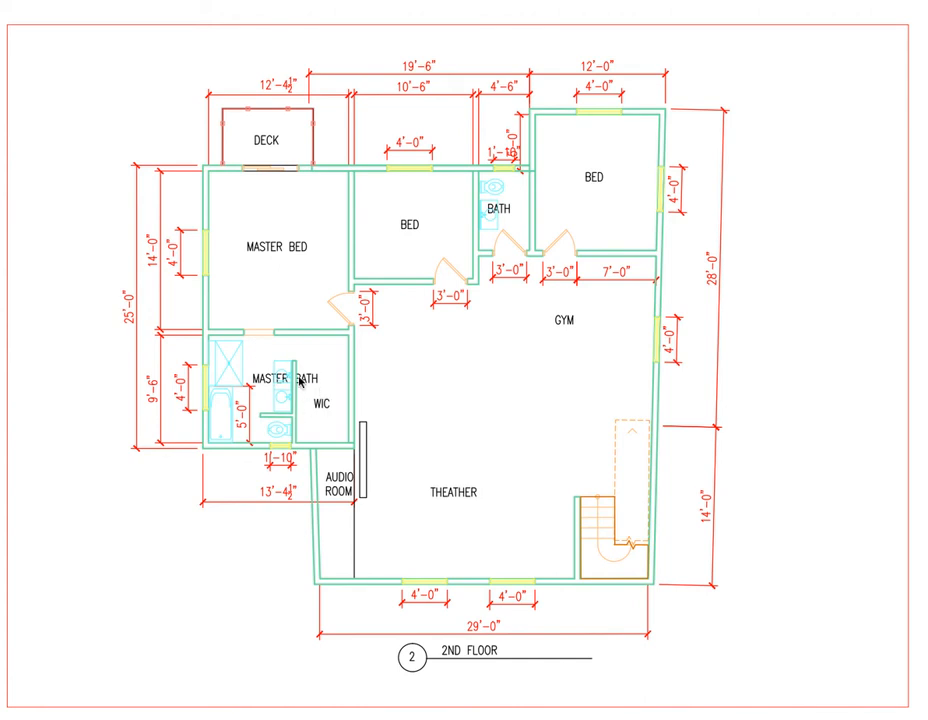
mouse_move(204, 350)
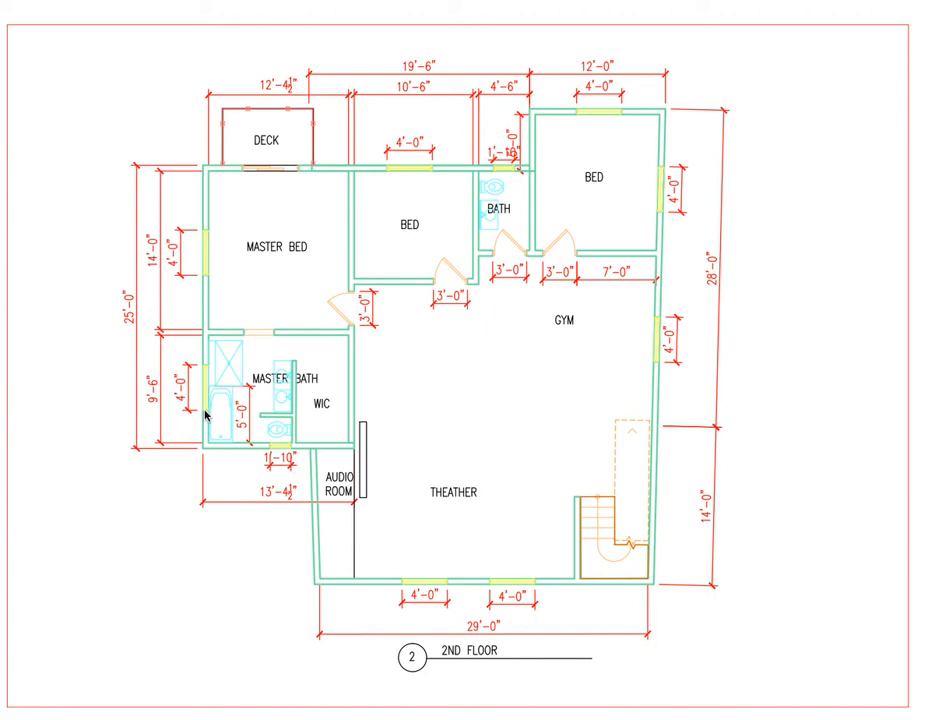
mouse_move(208, 420)
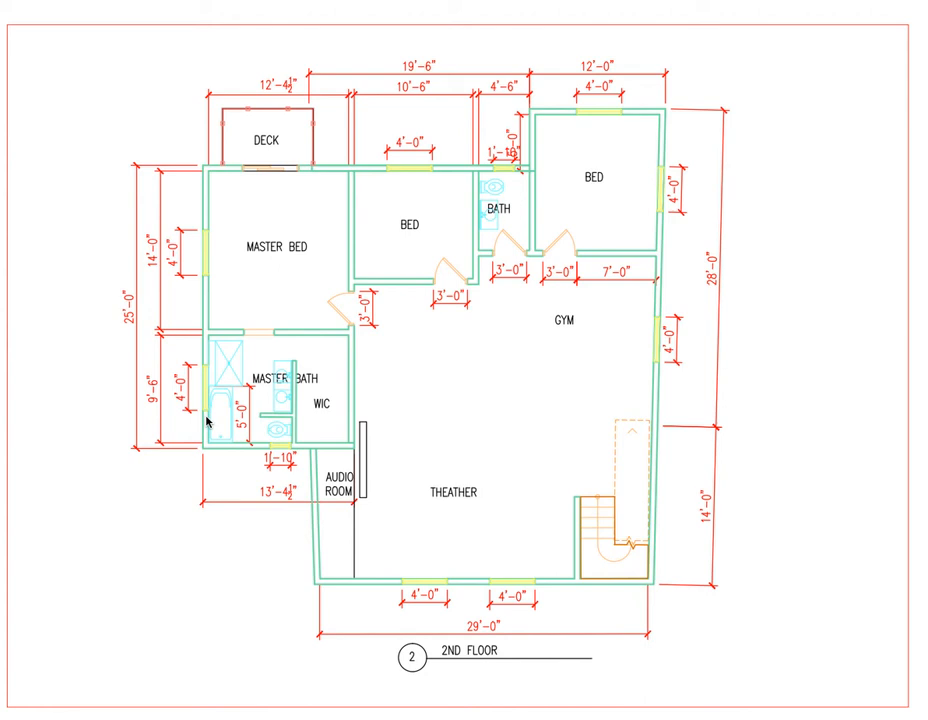
mouse_move(212, 408)
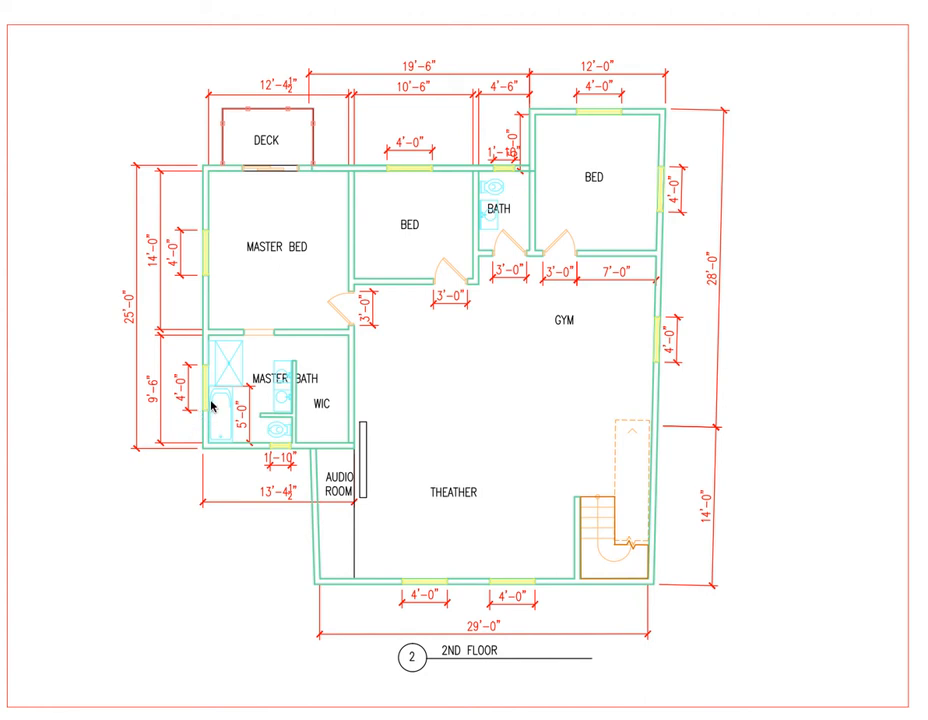
mouse_move(214, 442)
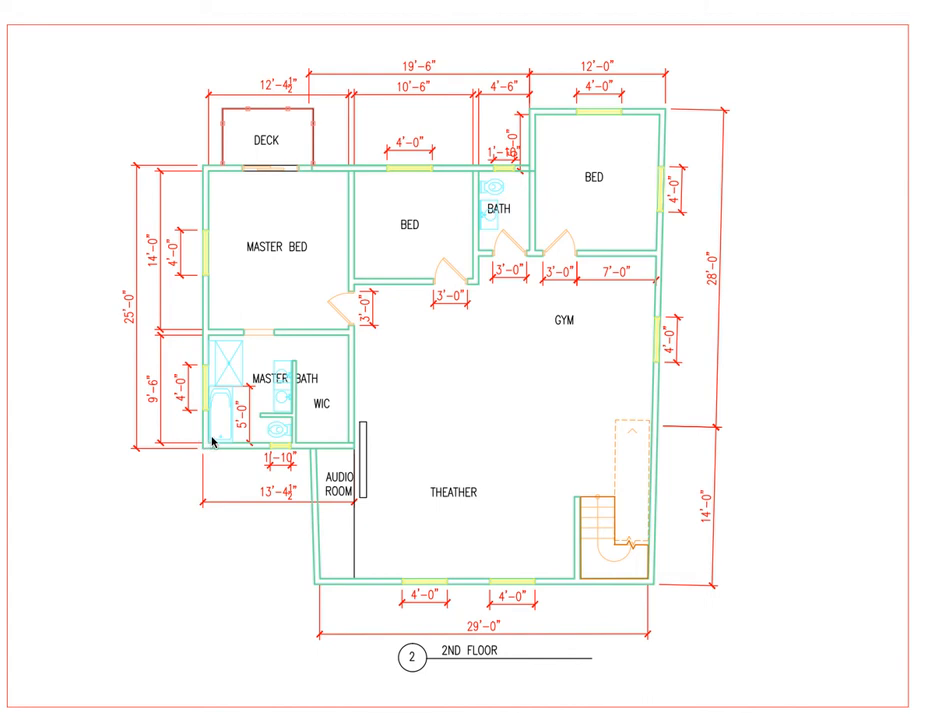
mouse_move(212, 418)
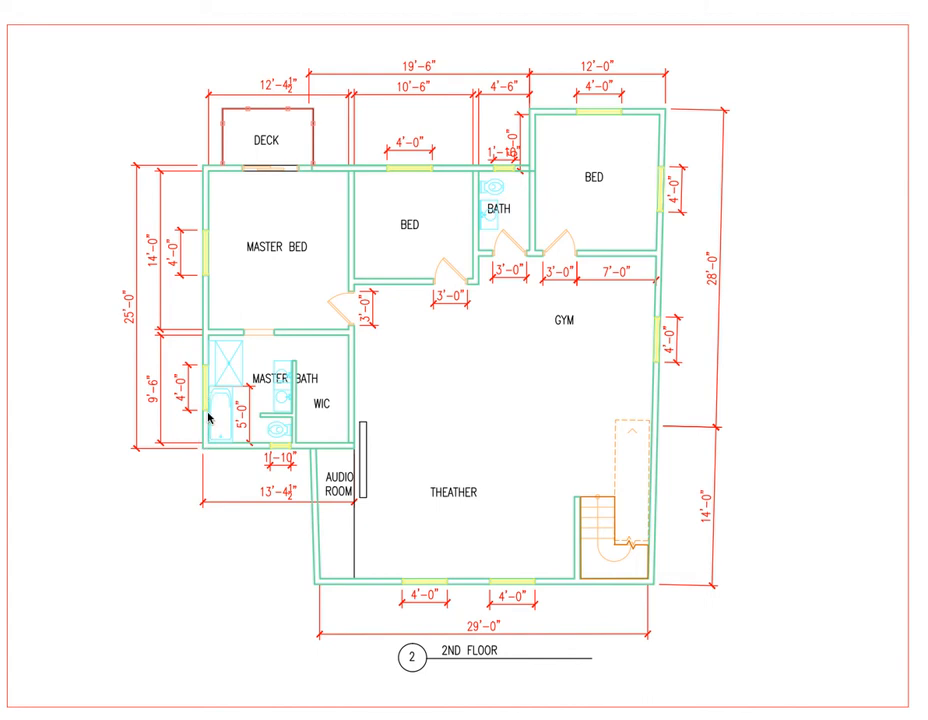
mouse_move(204, 412)
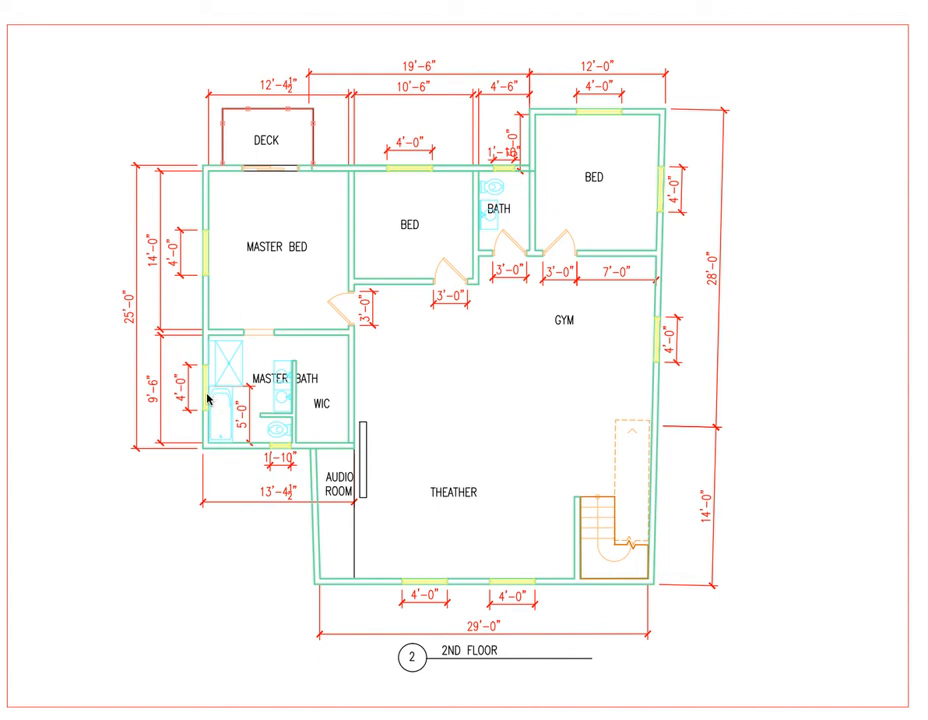
mouse_move(236, 452)
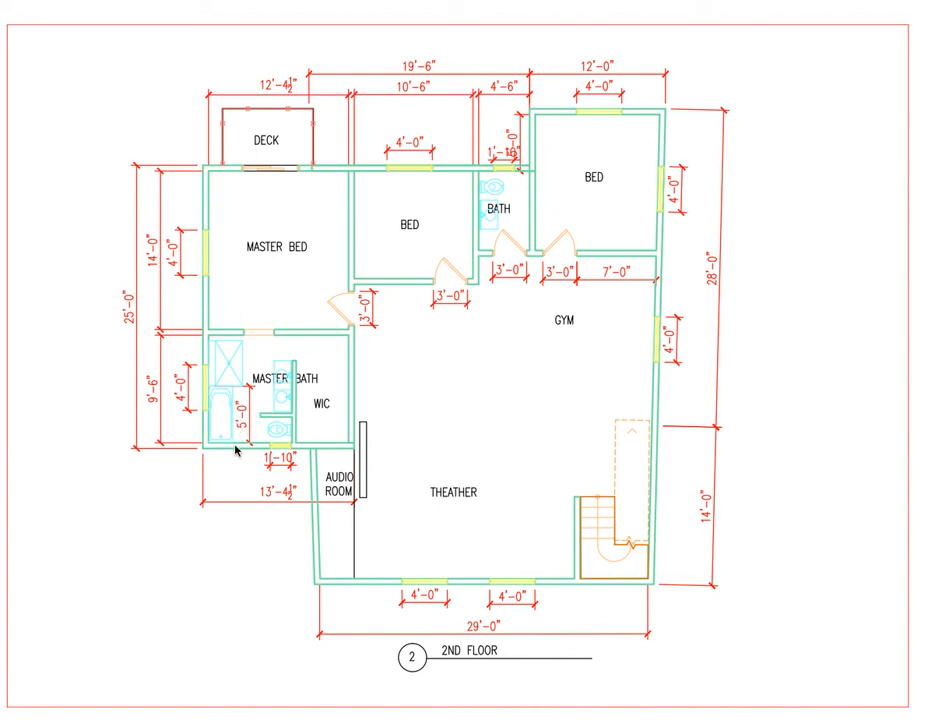
mouse_move(216, 404)
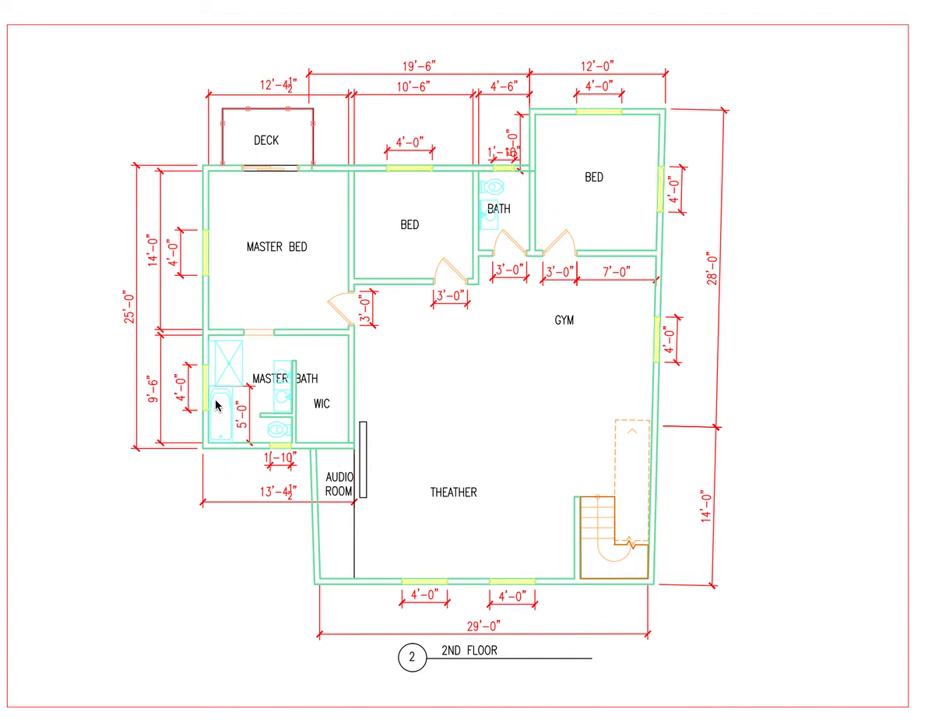
mouse_move(192, 412)
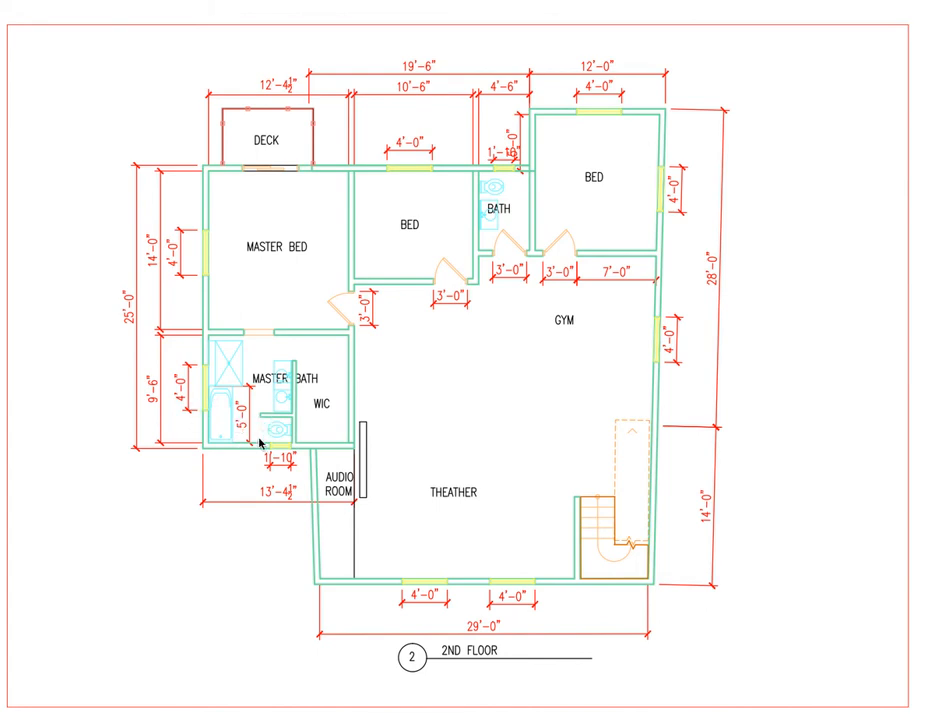
mouse_move(276, 420)
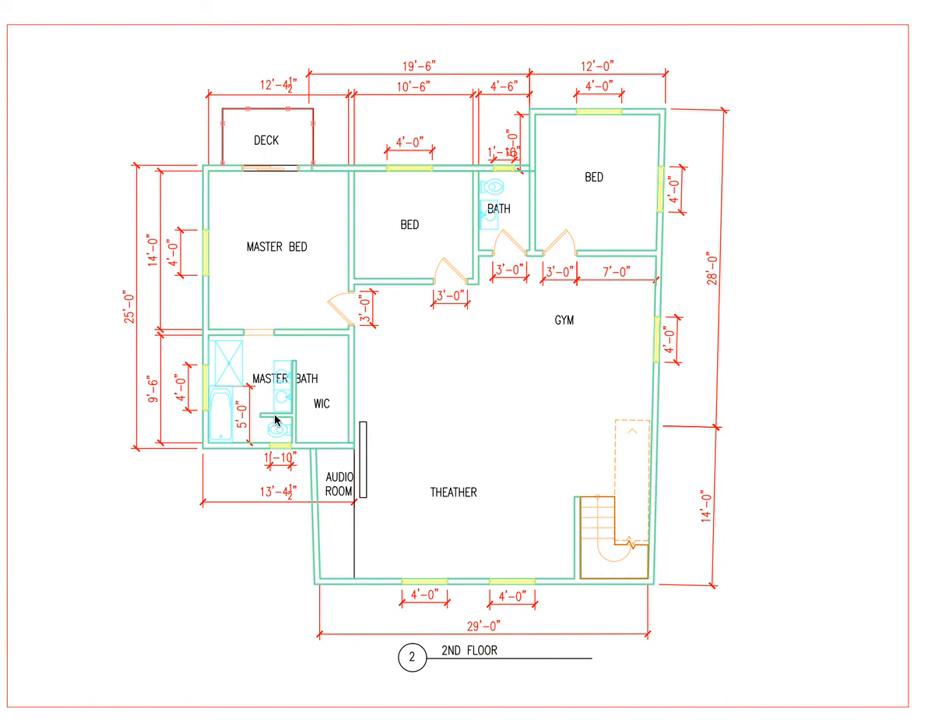
mouse_move(168, 448)
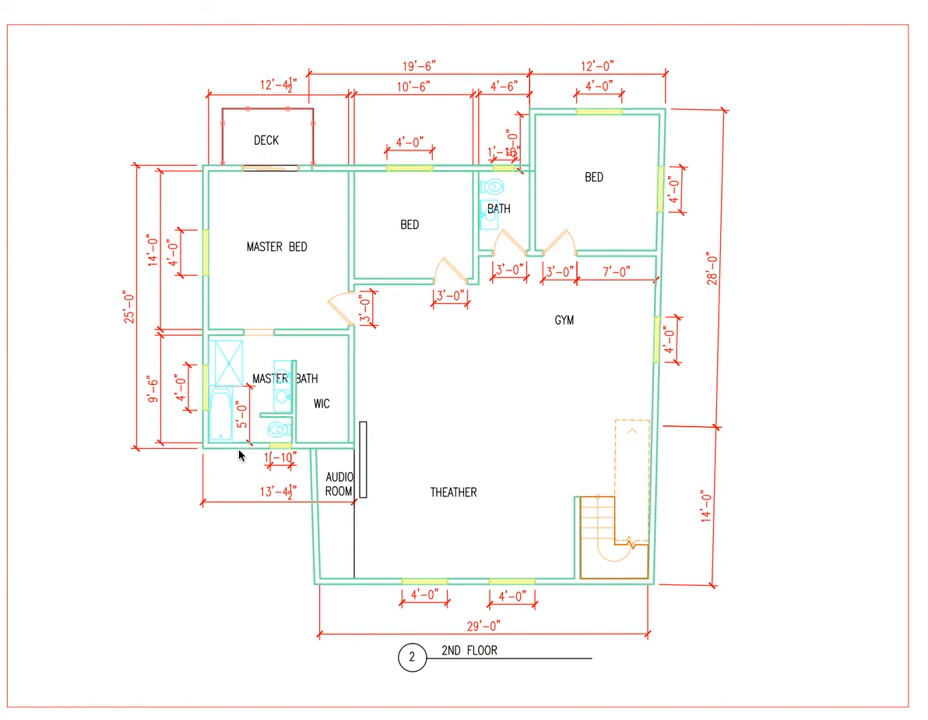
mouse_move(288, 424)
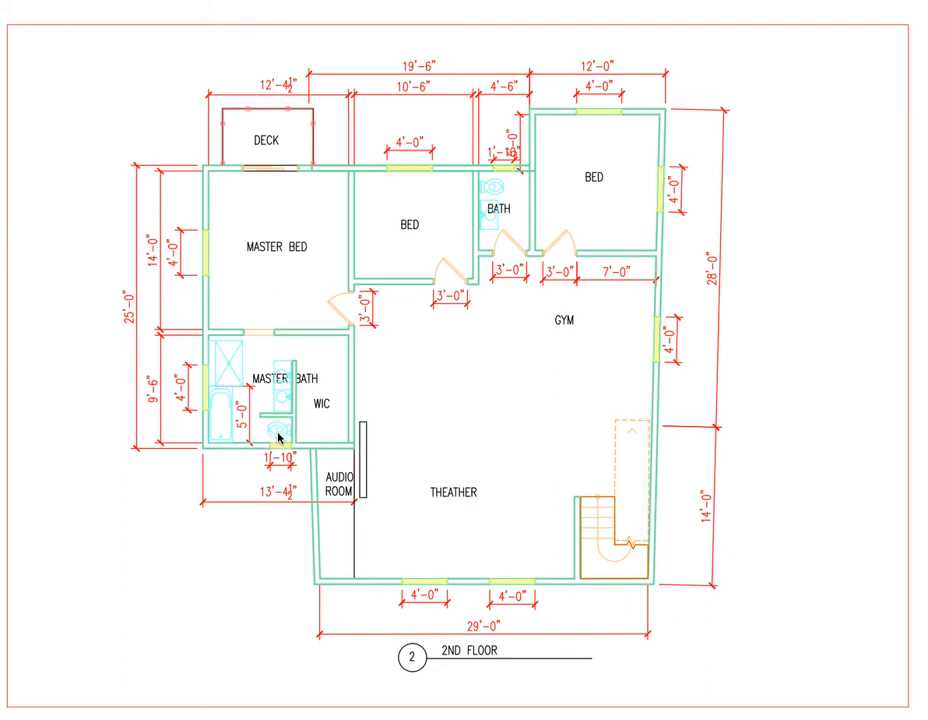
mouse_move(262, 422)
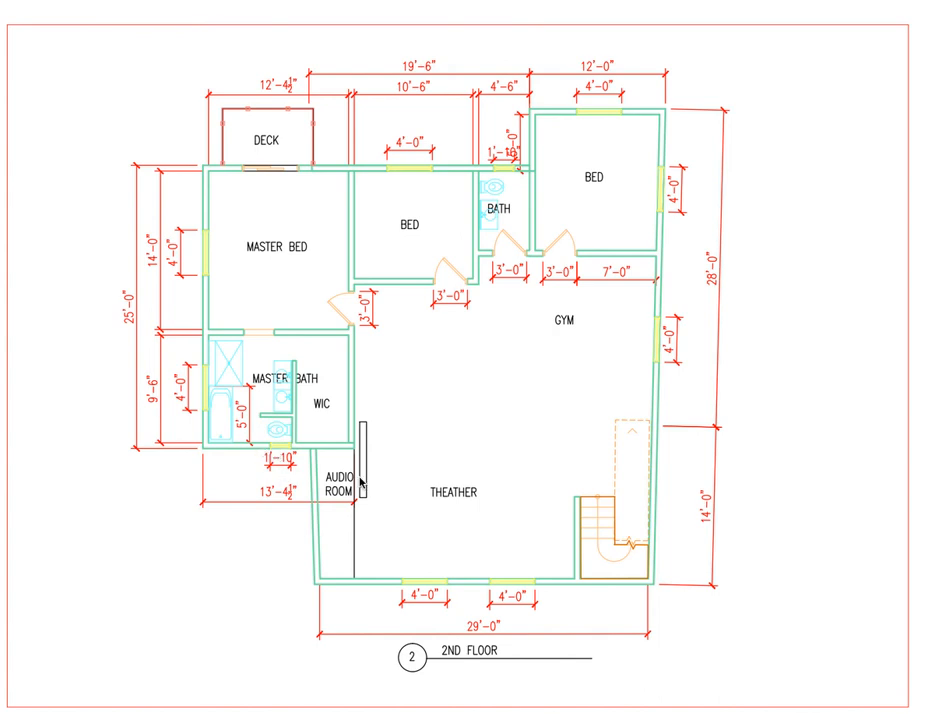
mouse_move(358, 480)
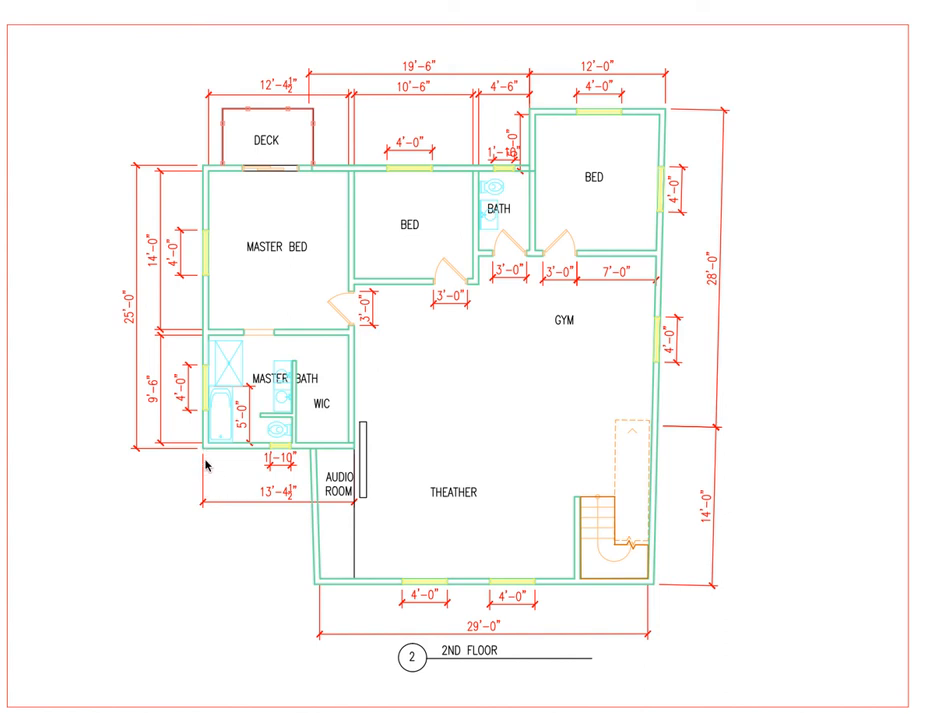
mouse_move(220, 482)
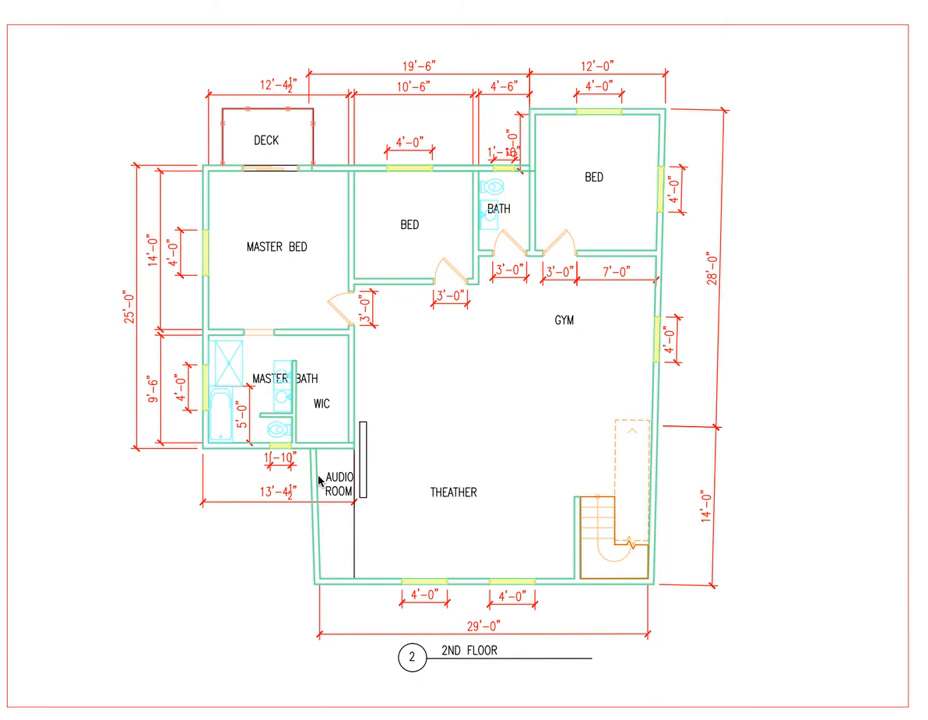
mouse_move(488, 448)
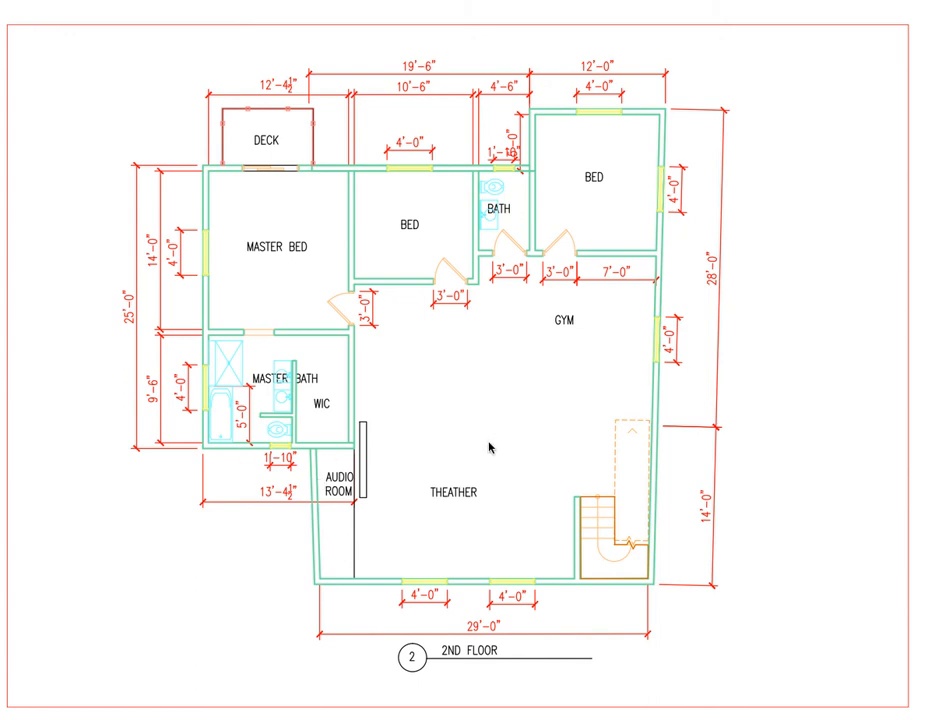
mouse_move(656, 284)
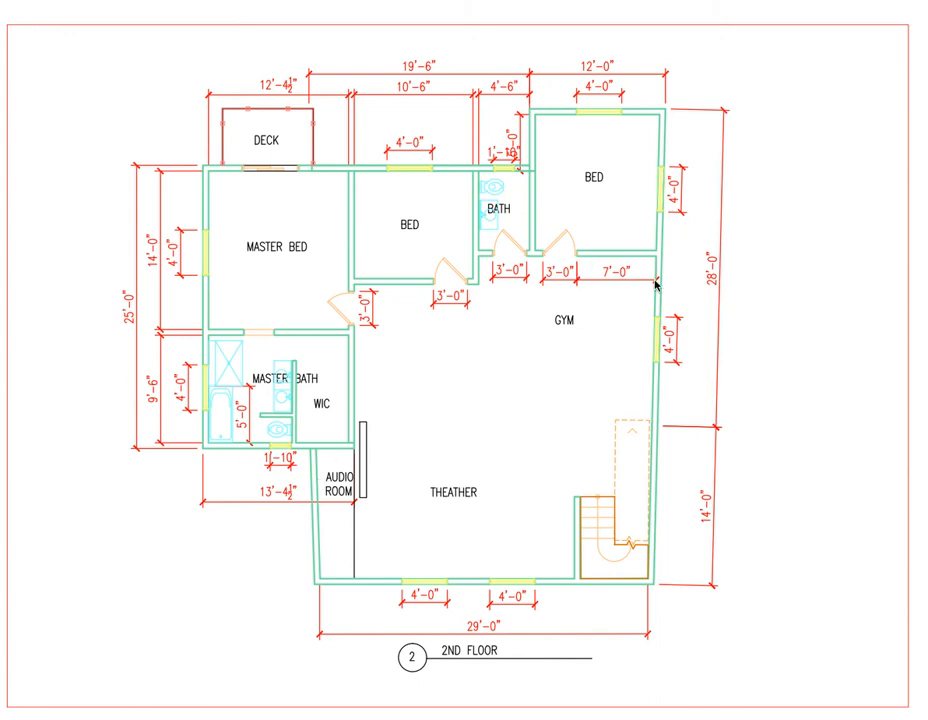
mouse_move(472, 176)
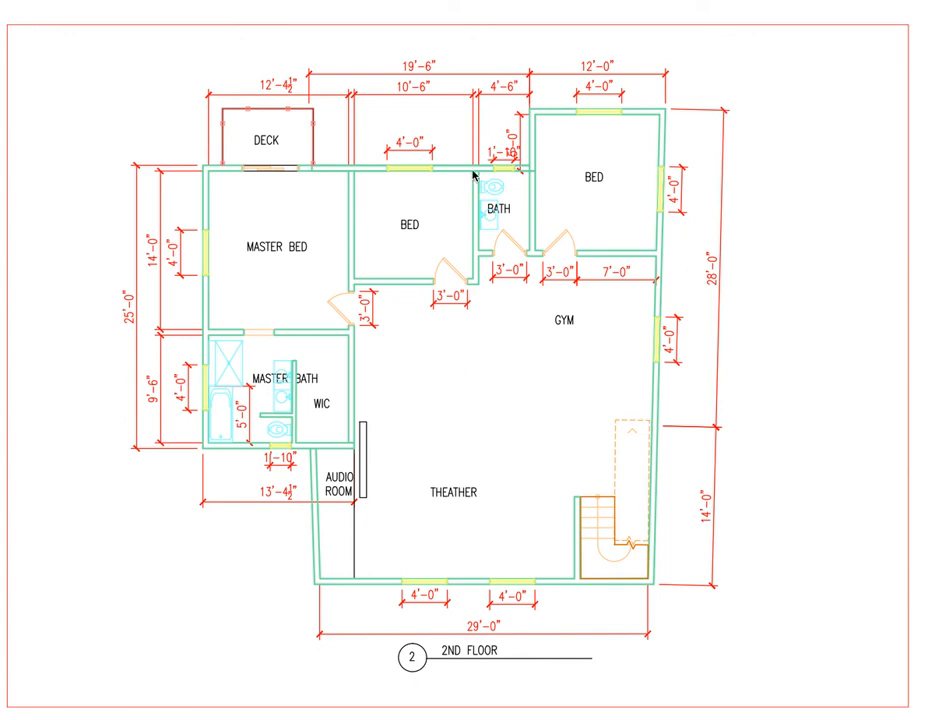
mouse_move(342, 180)
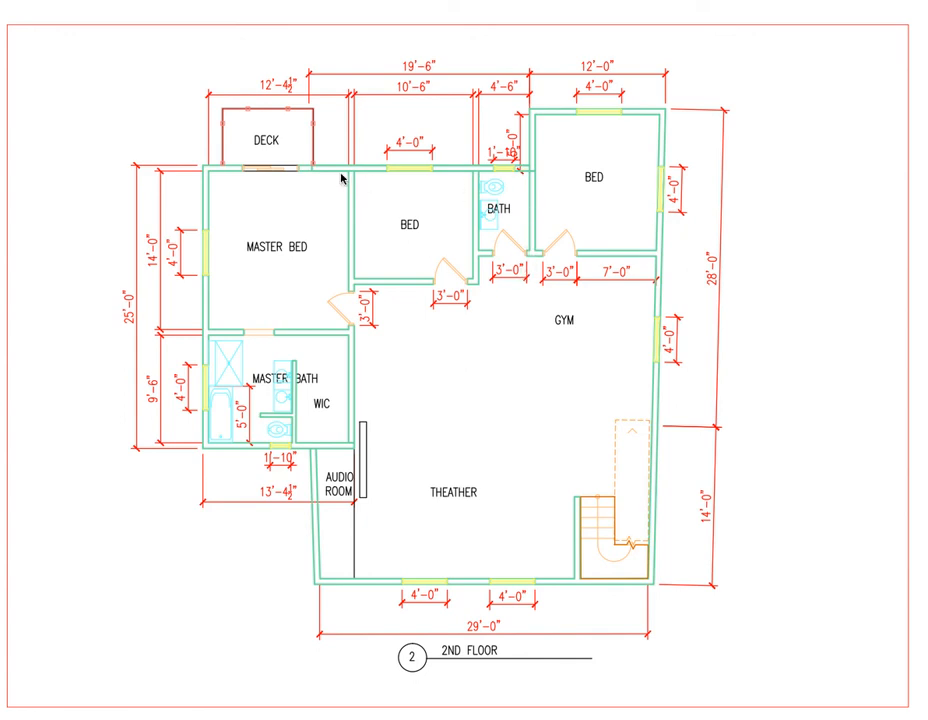
mouse_move(350, 288)
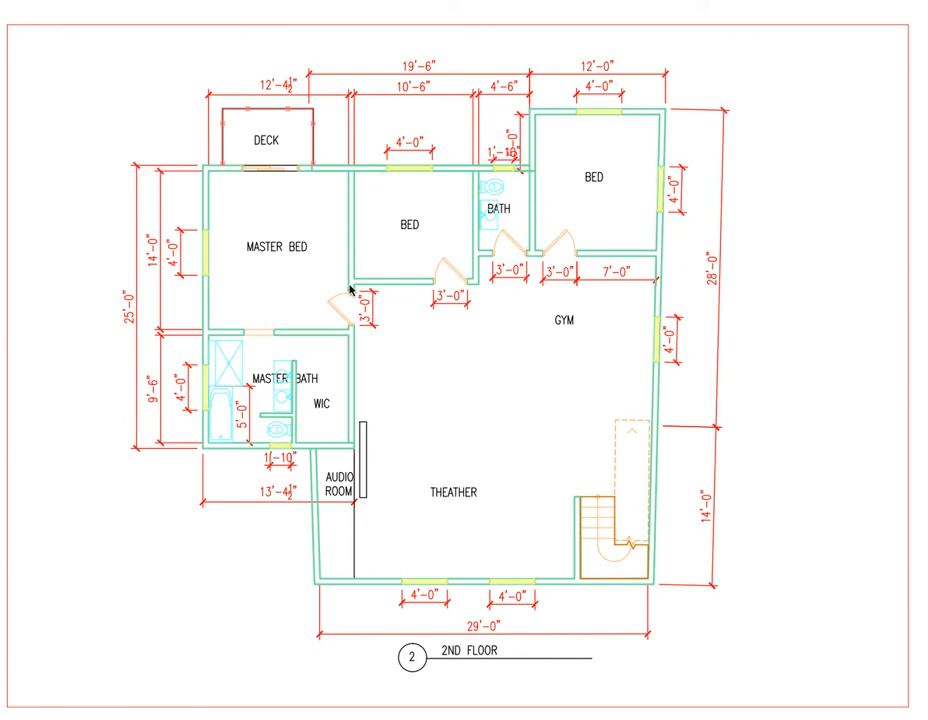
mouse_move(378, 218)
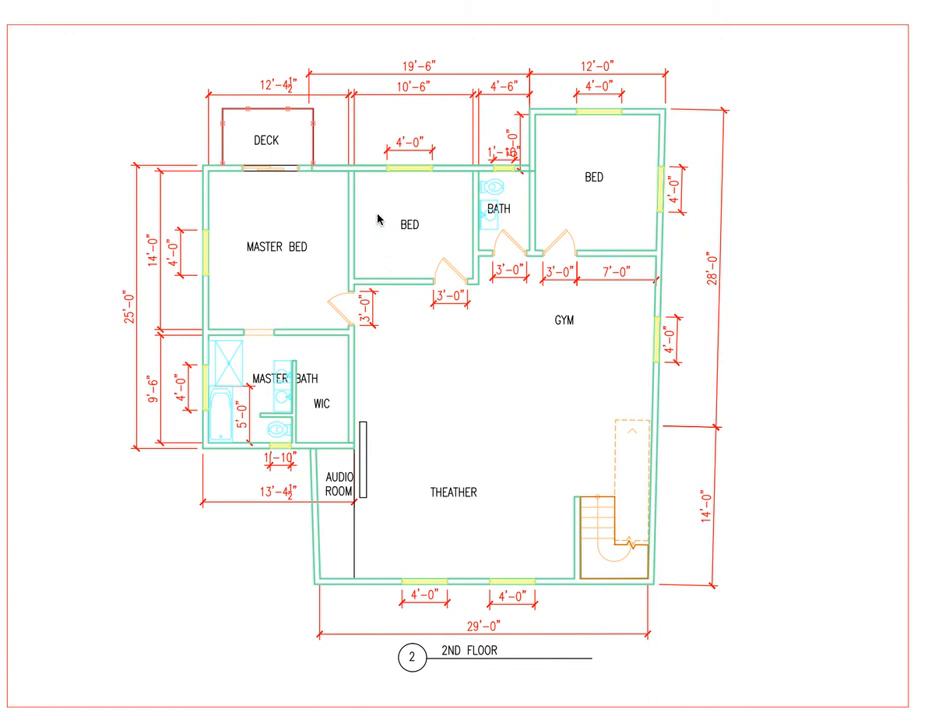
mouse_move(392, 278)
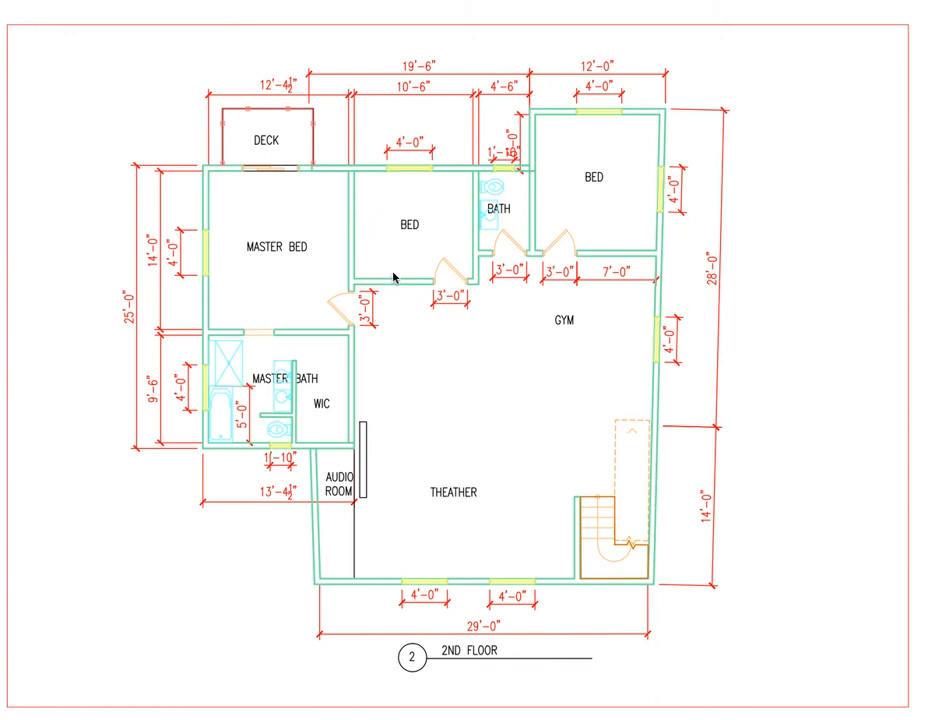
mouse_move(366, 216)
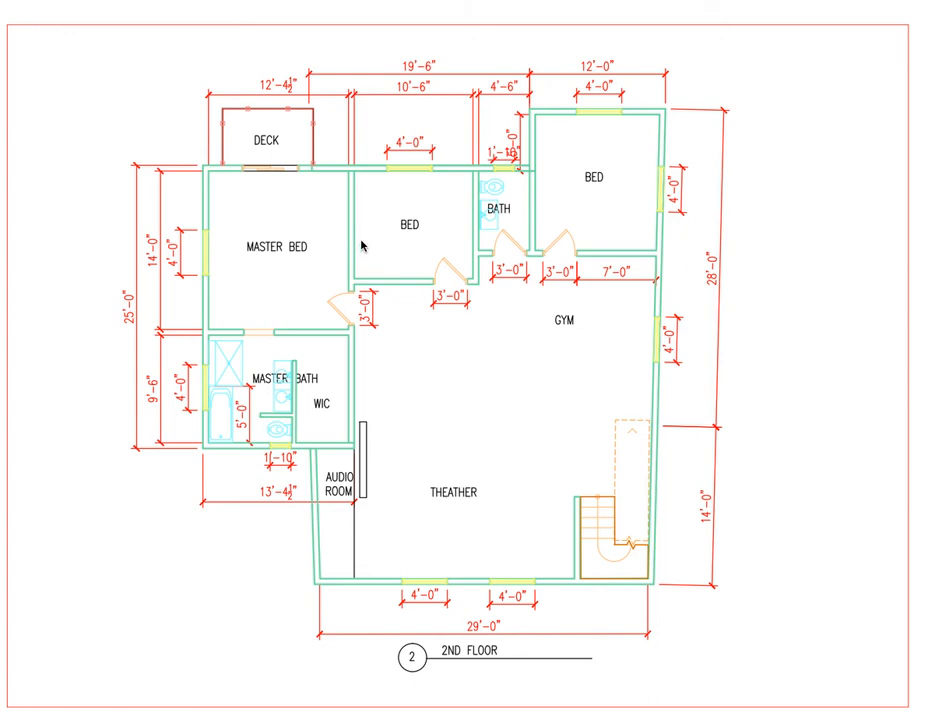
mouse_move(384, 288)
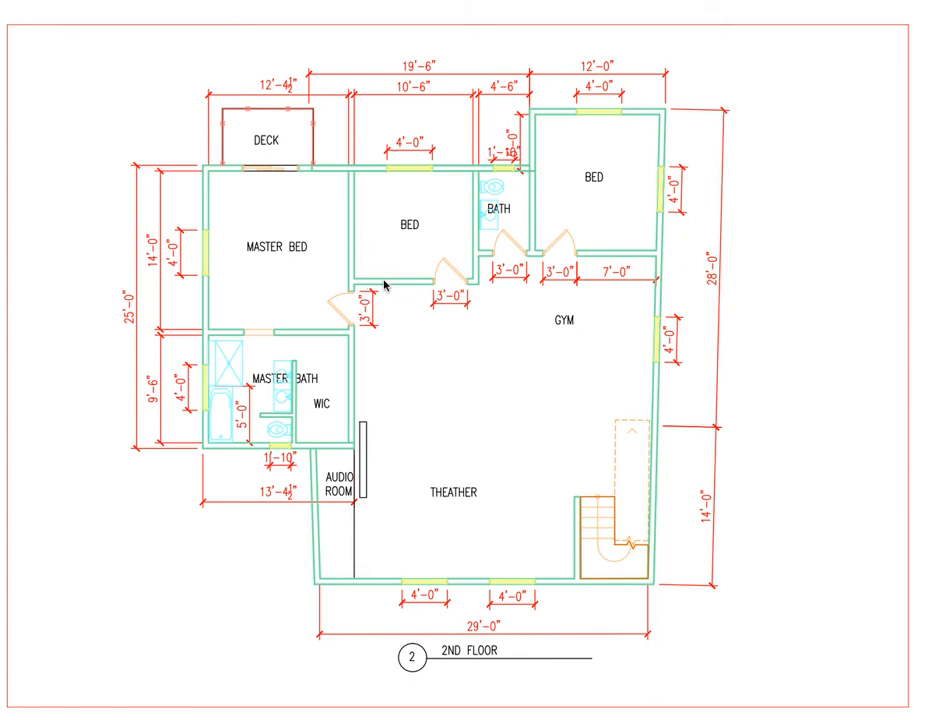
mouse_move(508, 458)
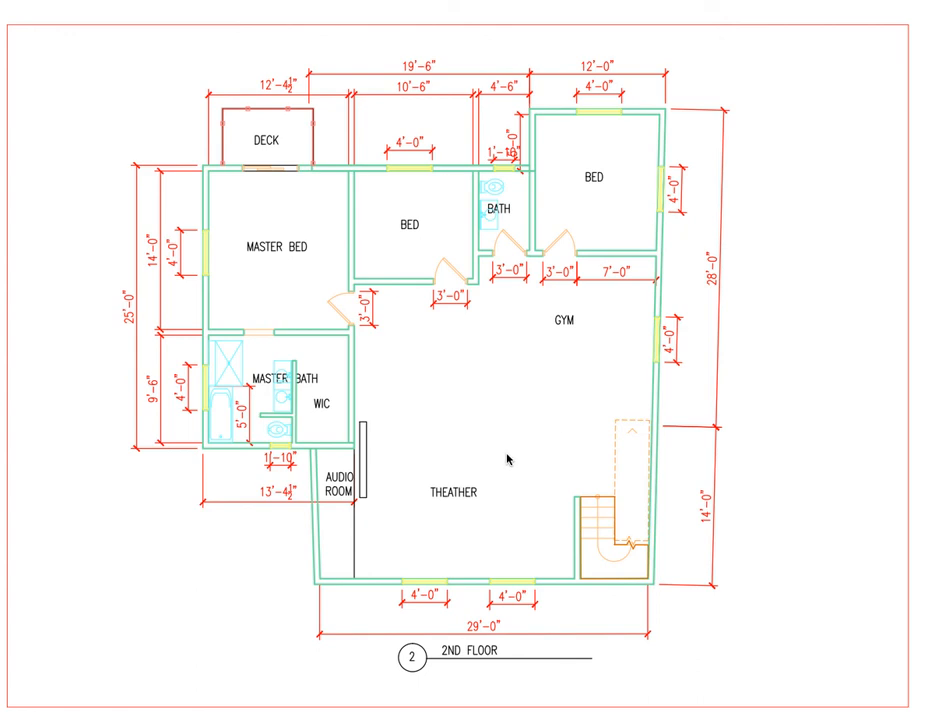
mouse_move(488, 508)
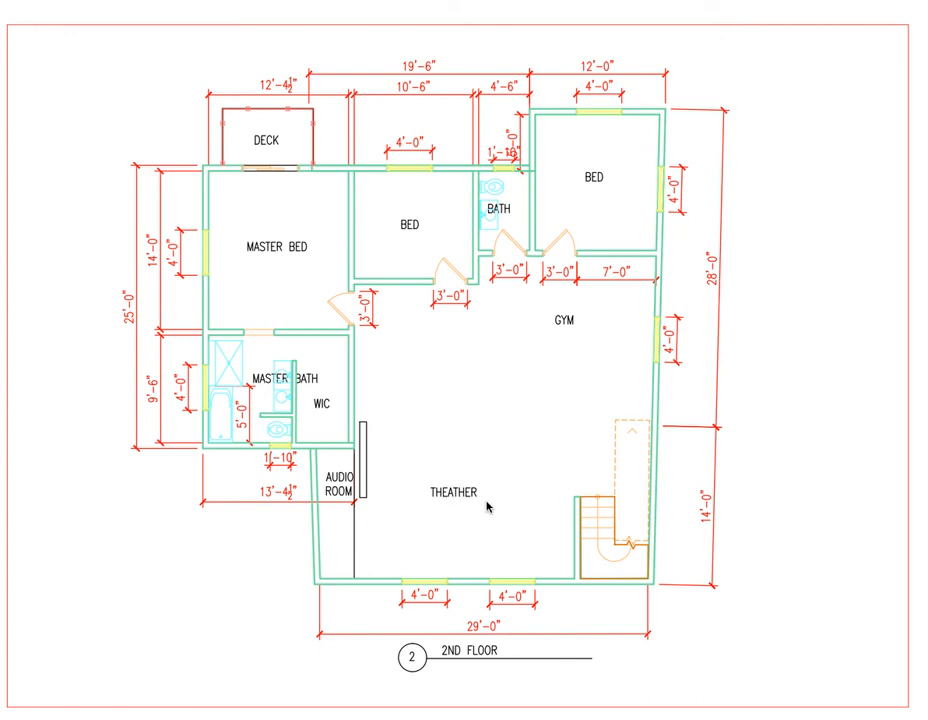
mouse_move(646, 452)
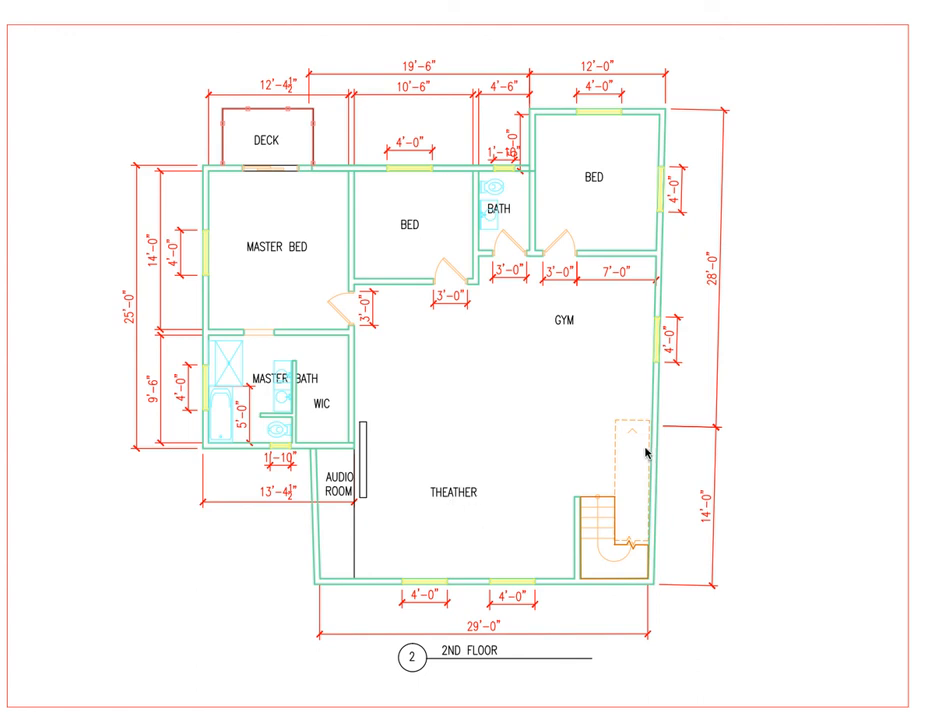
mouse_move(704, 350)
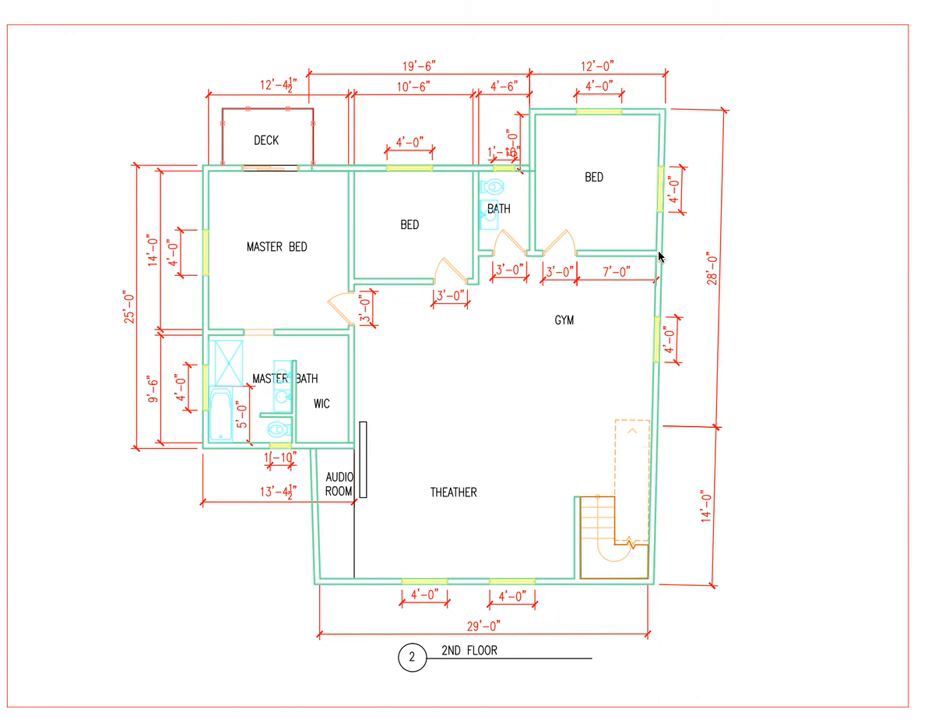
mouse_move(412, 602)
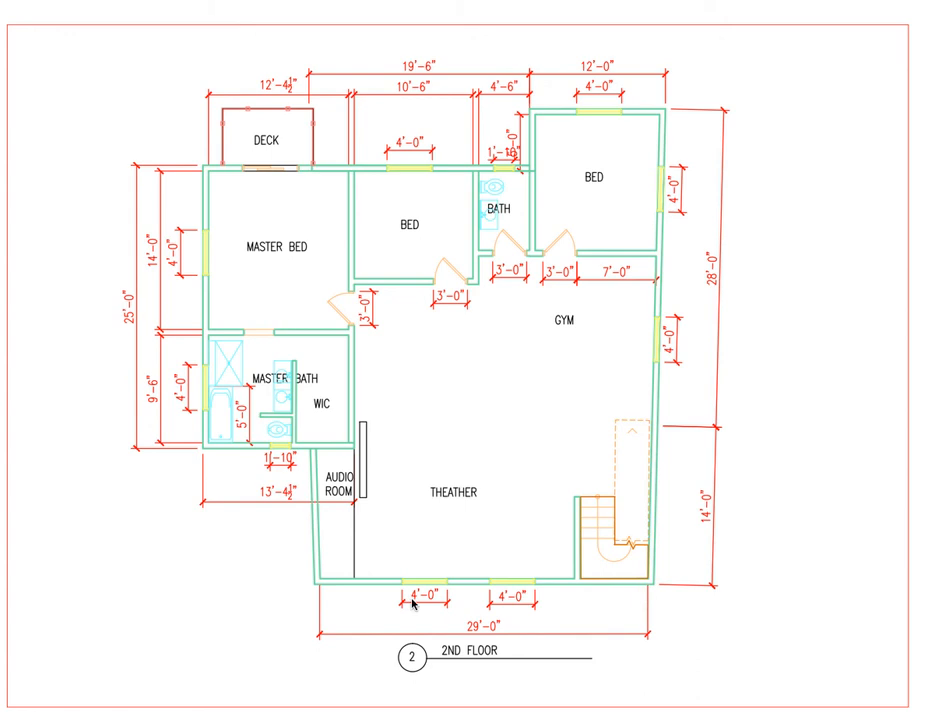
mouse_move(300, 588)
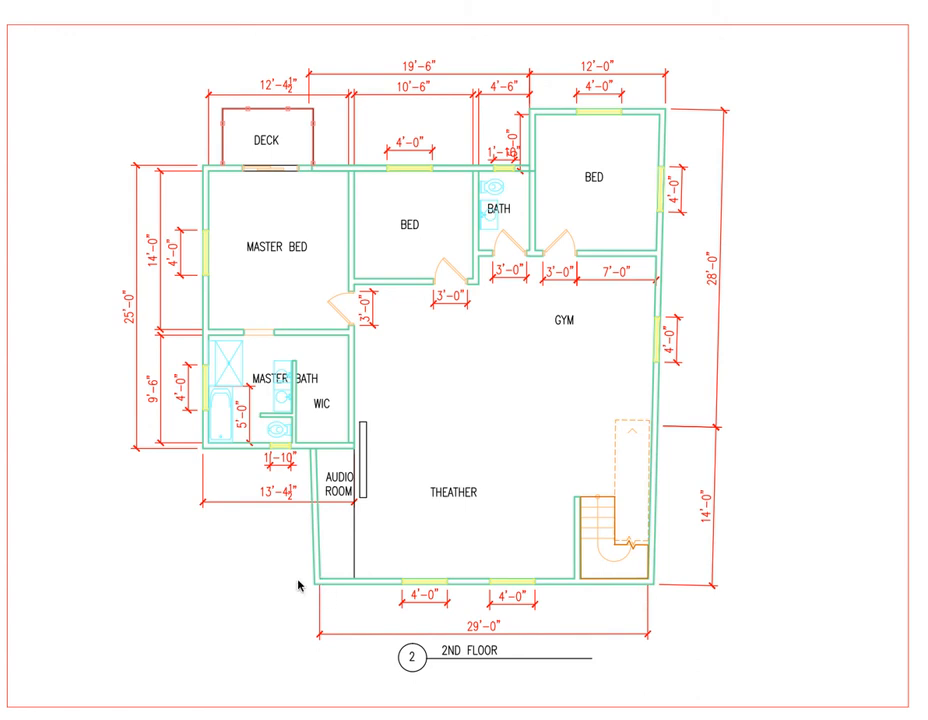
mouse_move(216, 548)
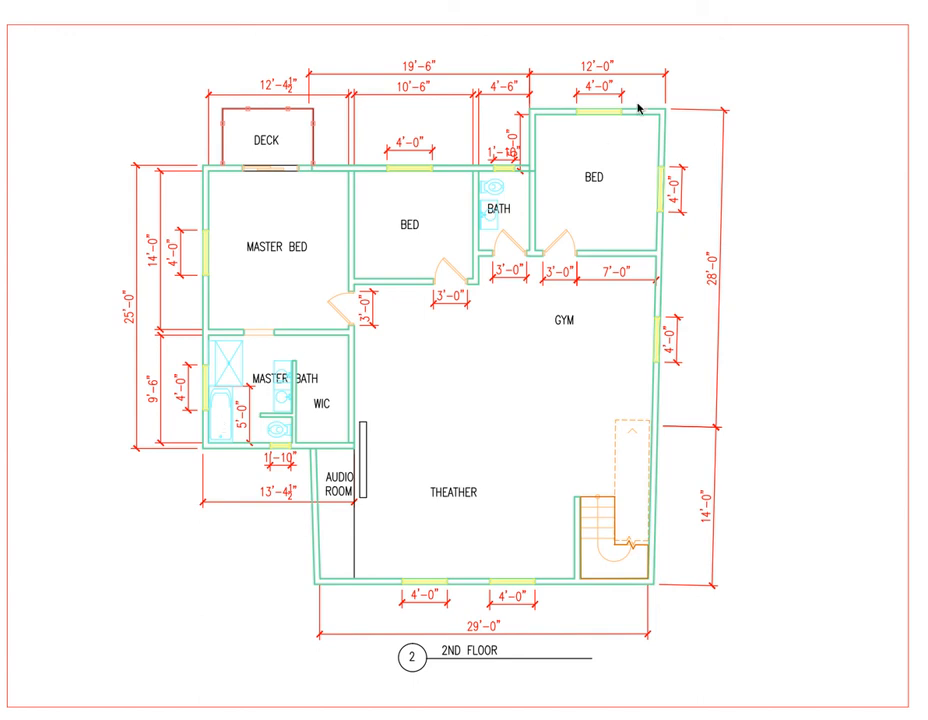
mouse_move(656, 540)
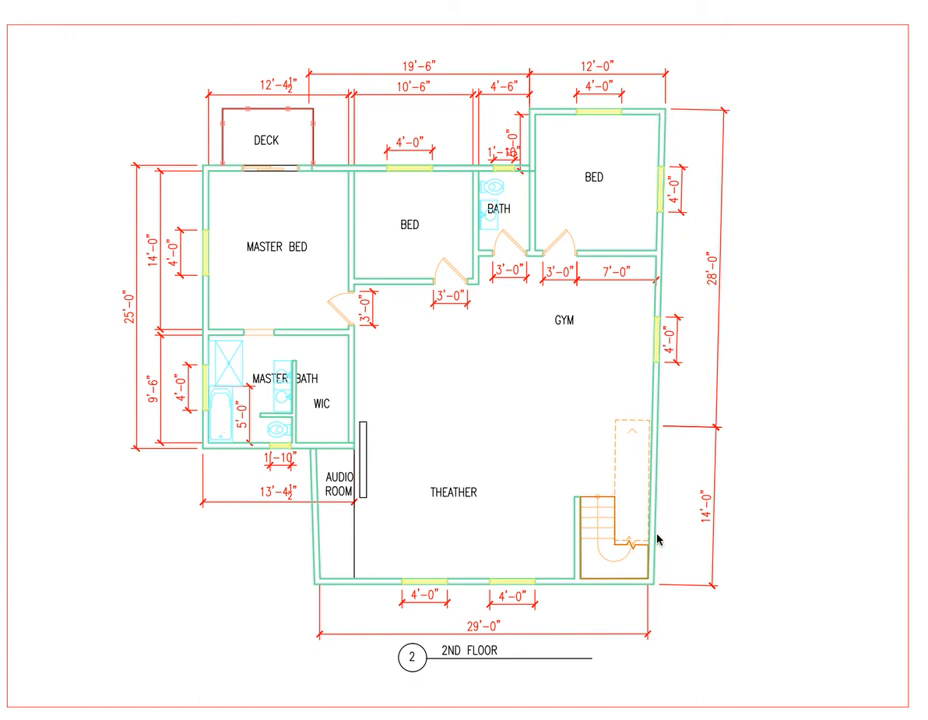
mouse_move(656, 548)
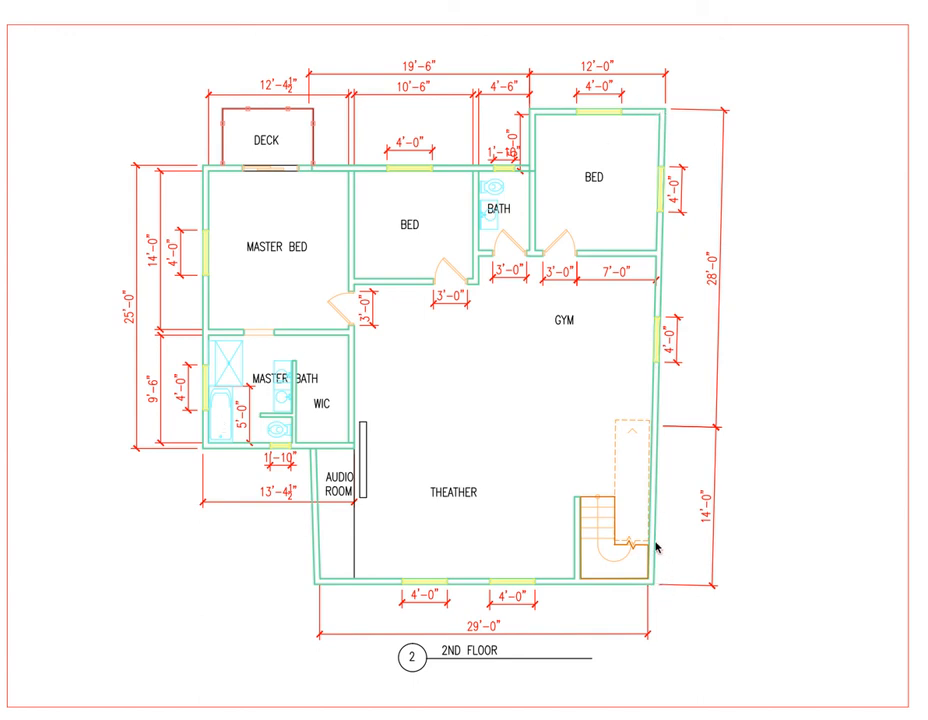
mouse_move(718, 512)
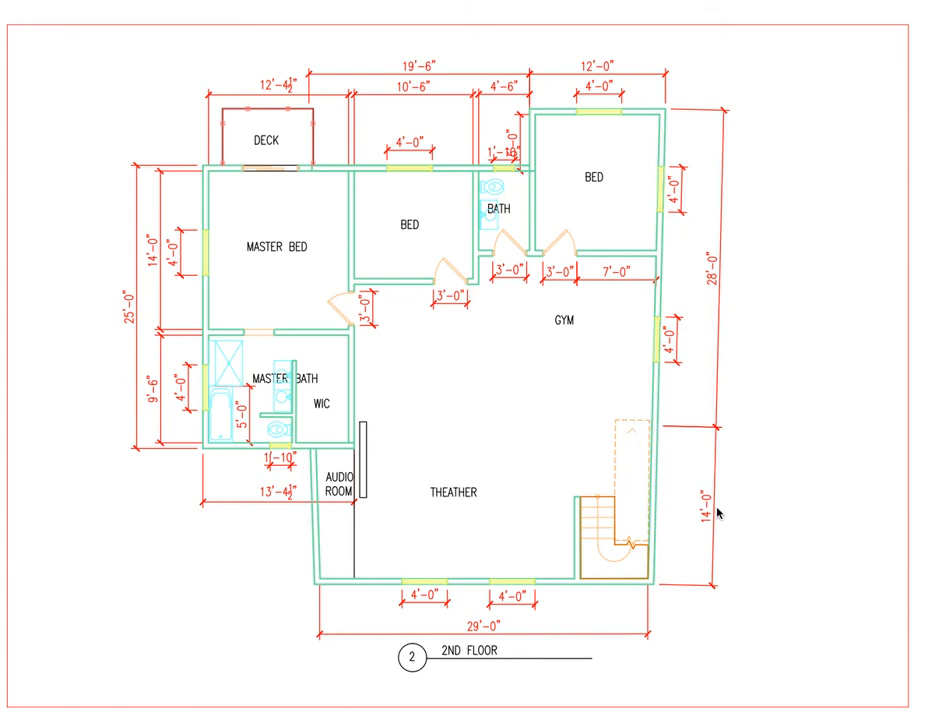